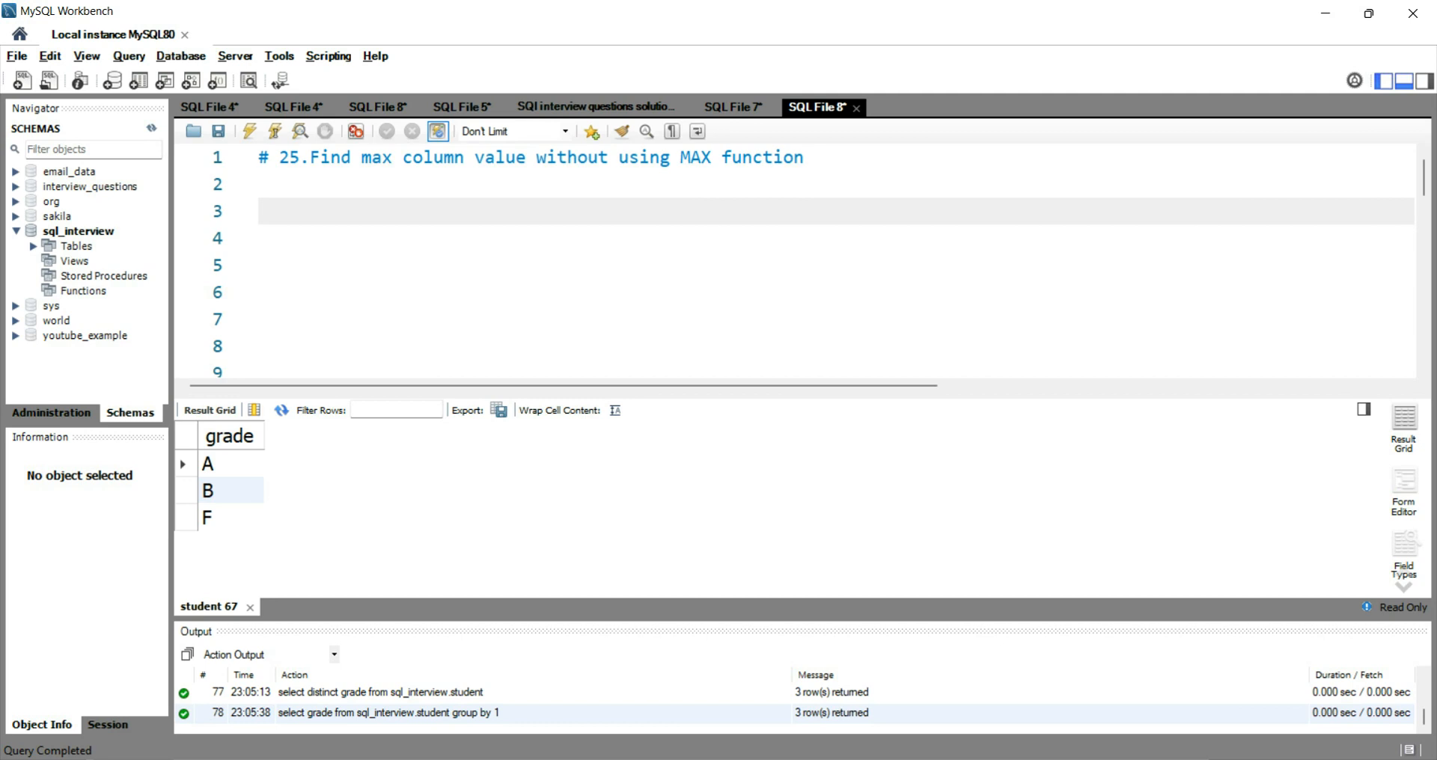
Query all rows of sql_interview.grade_table and move to an empty line for the next query
{"action": "type", "text": "select *"}
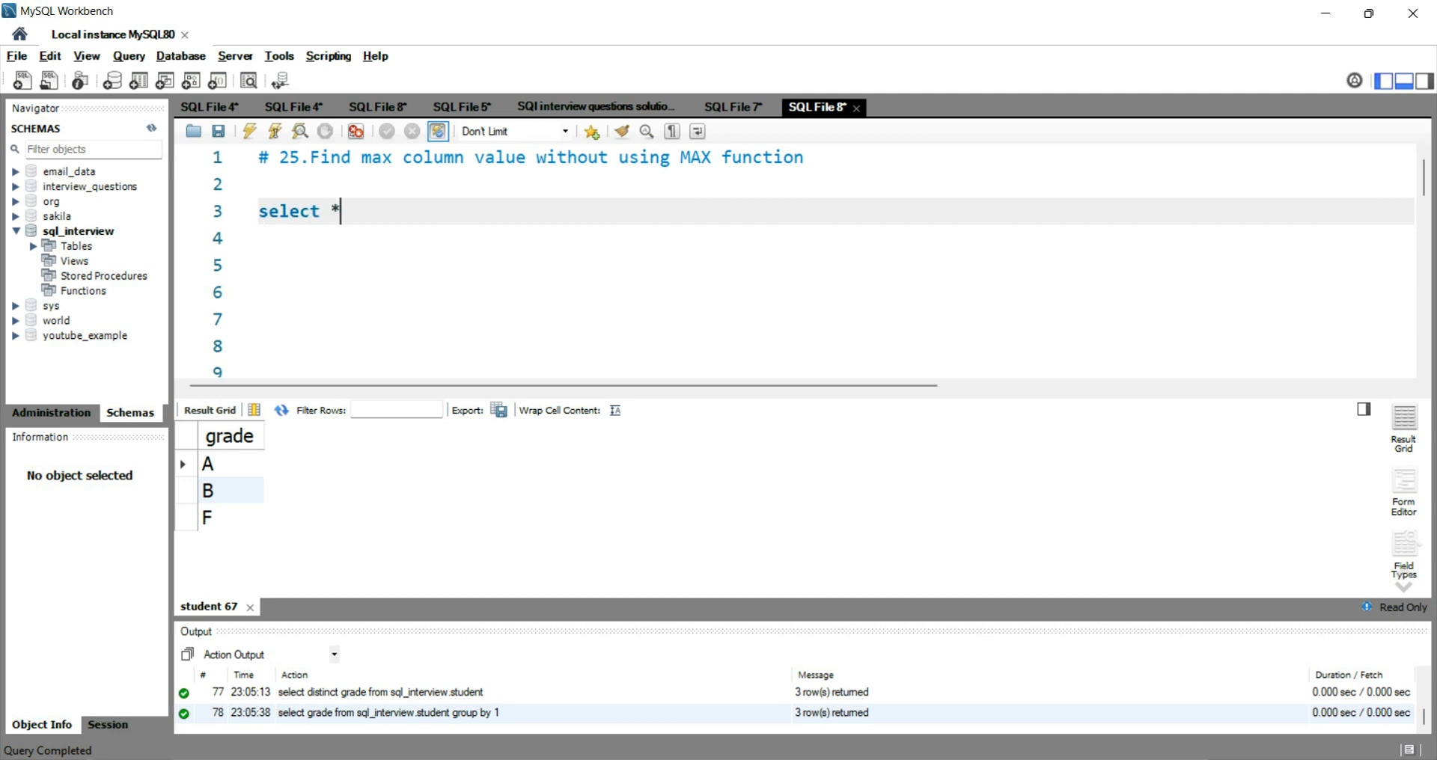
{"action": "type", "text": "from s"}
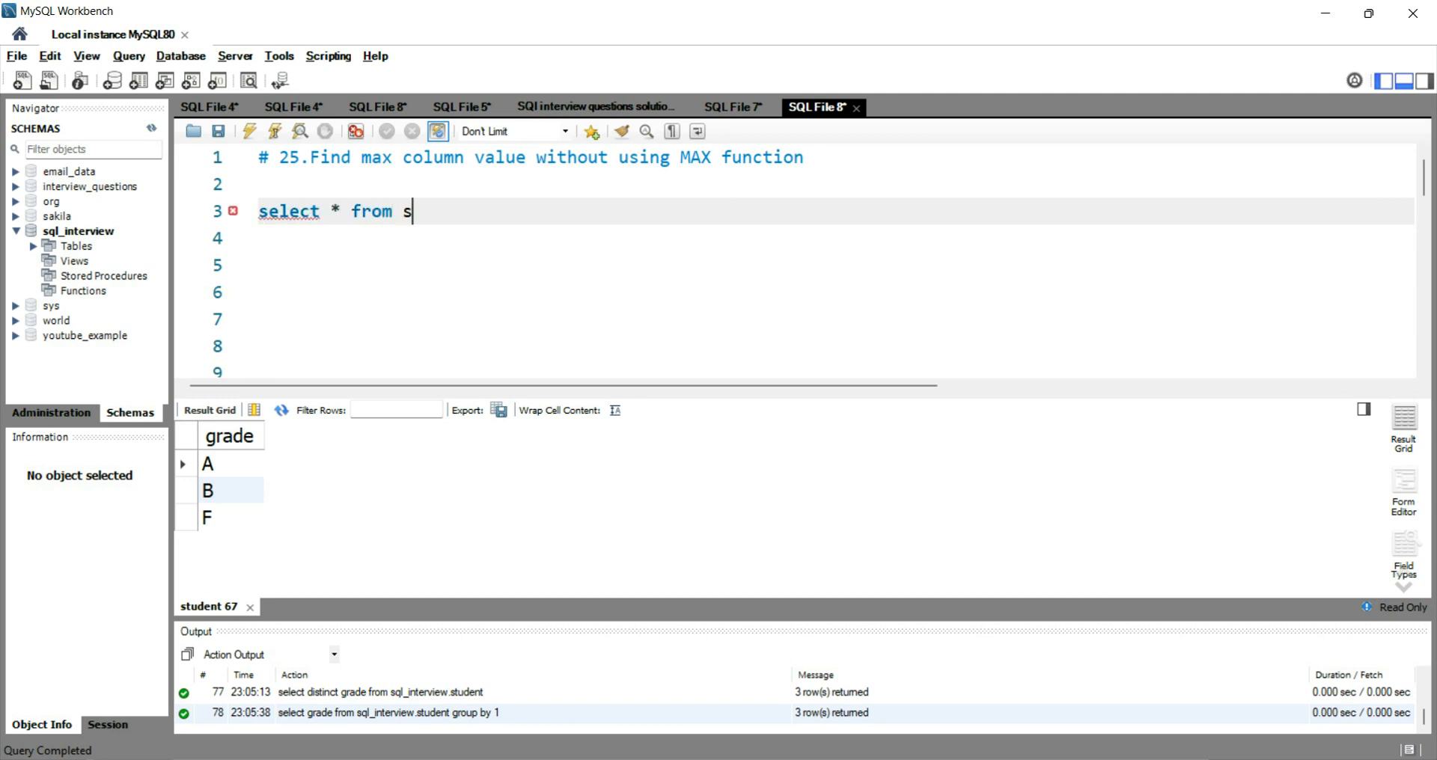
{"action": "type", "text": "ql_interview."}
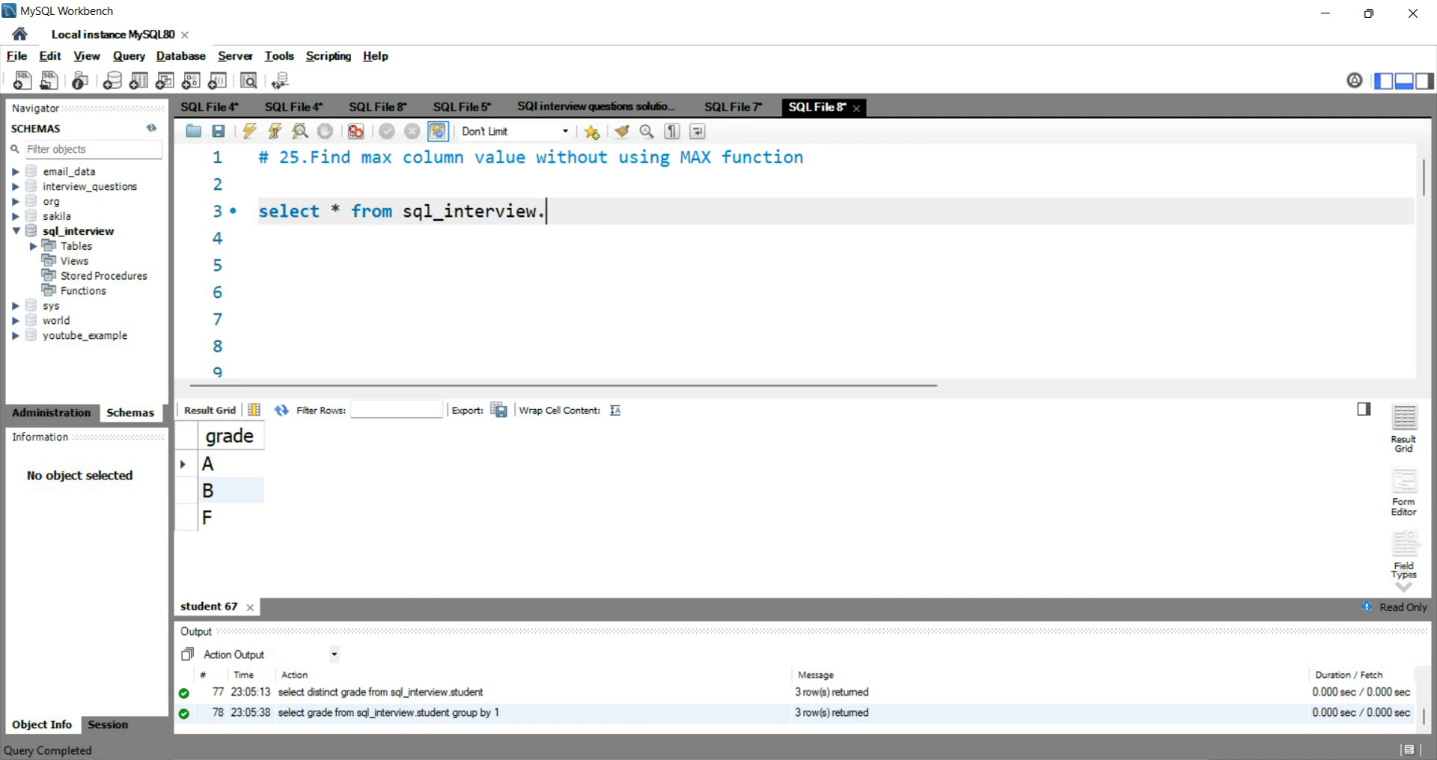
{"action": "type", "text": "grade_table;"}
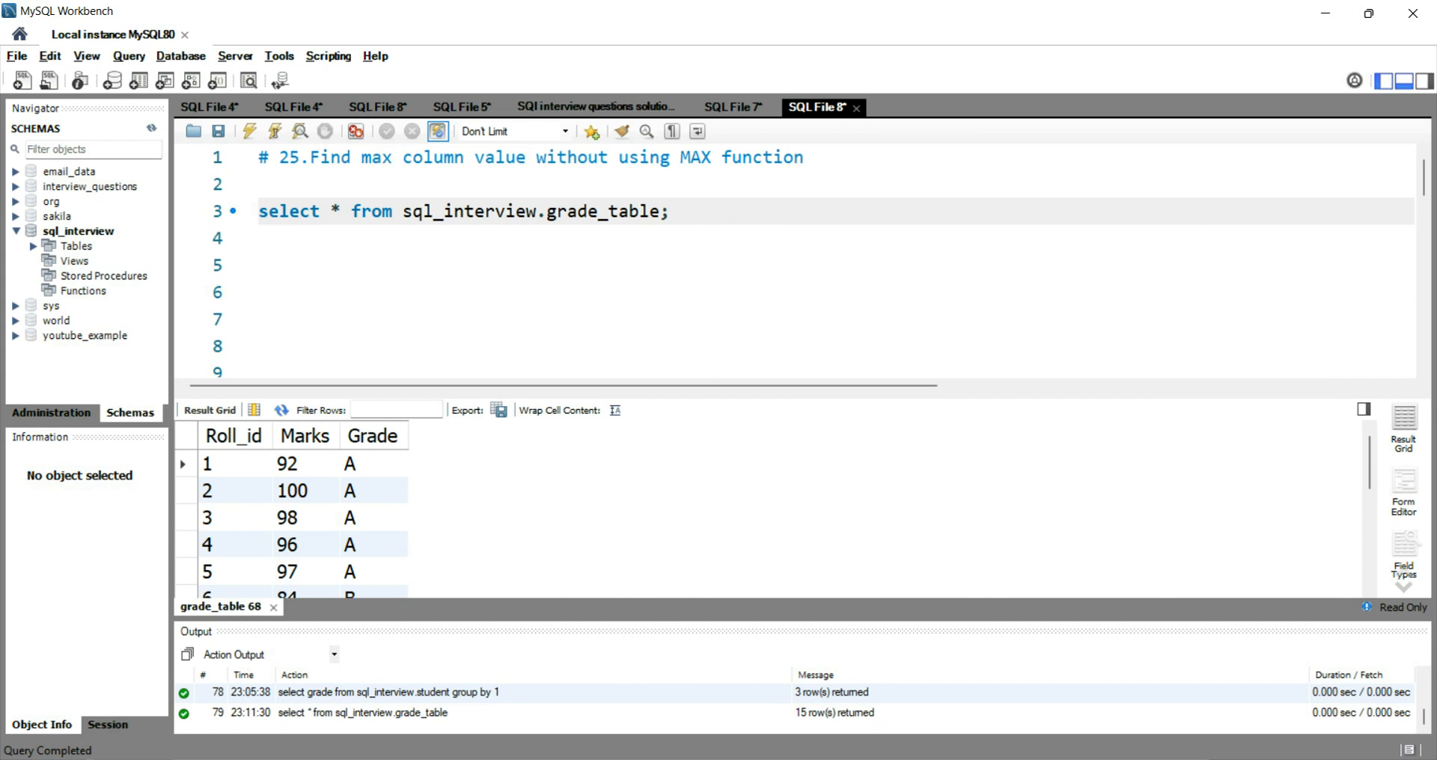
{"action": "left_click", "coordinate": [306, 435]}
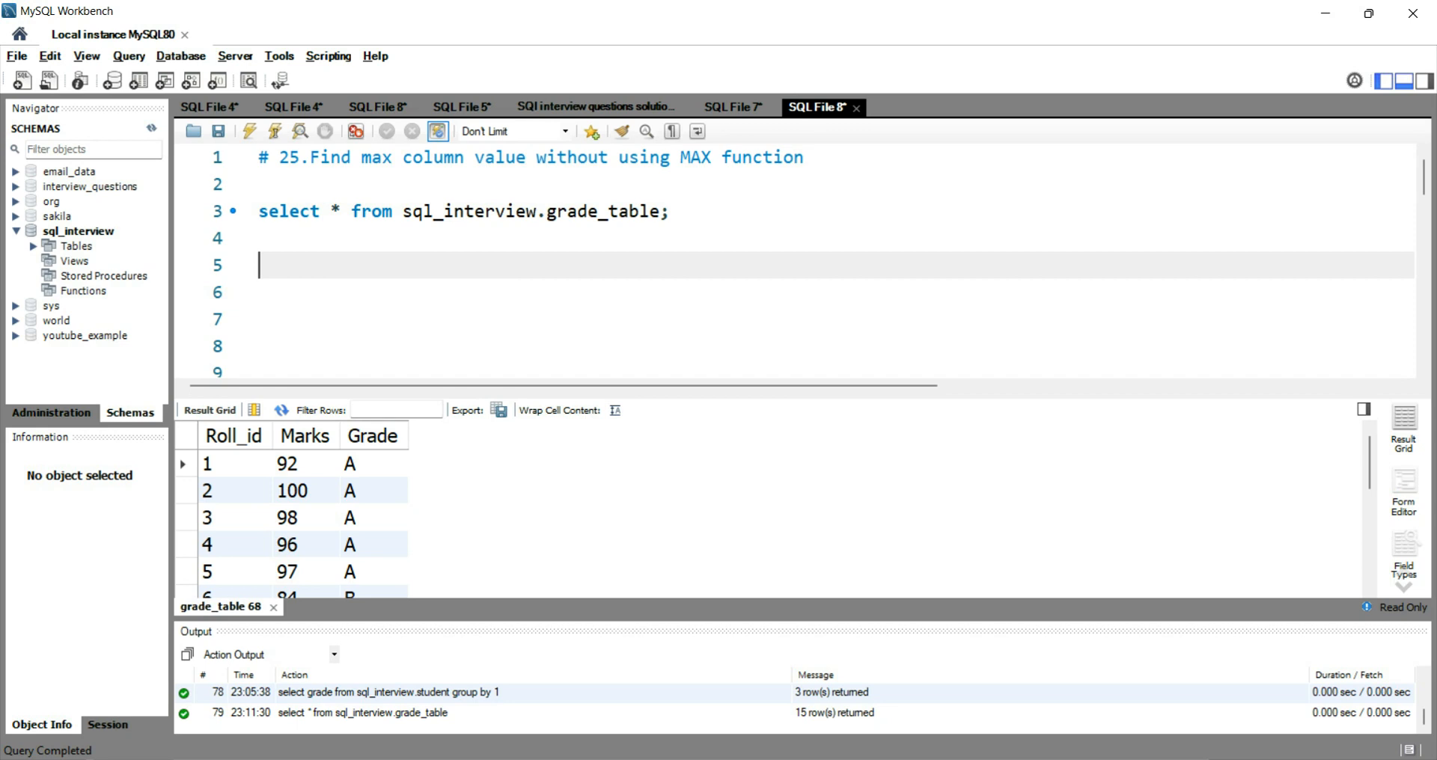
Write 'select distinct marks from sql_interview.grade_table as a' and highlight the line
{"action": "type", "text": "se"}
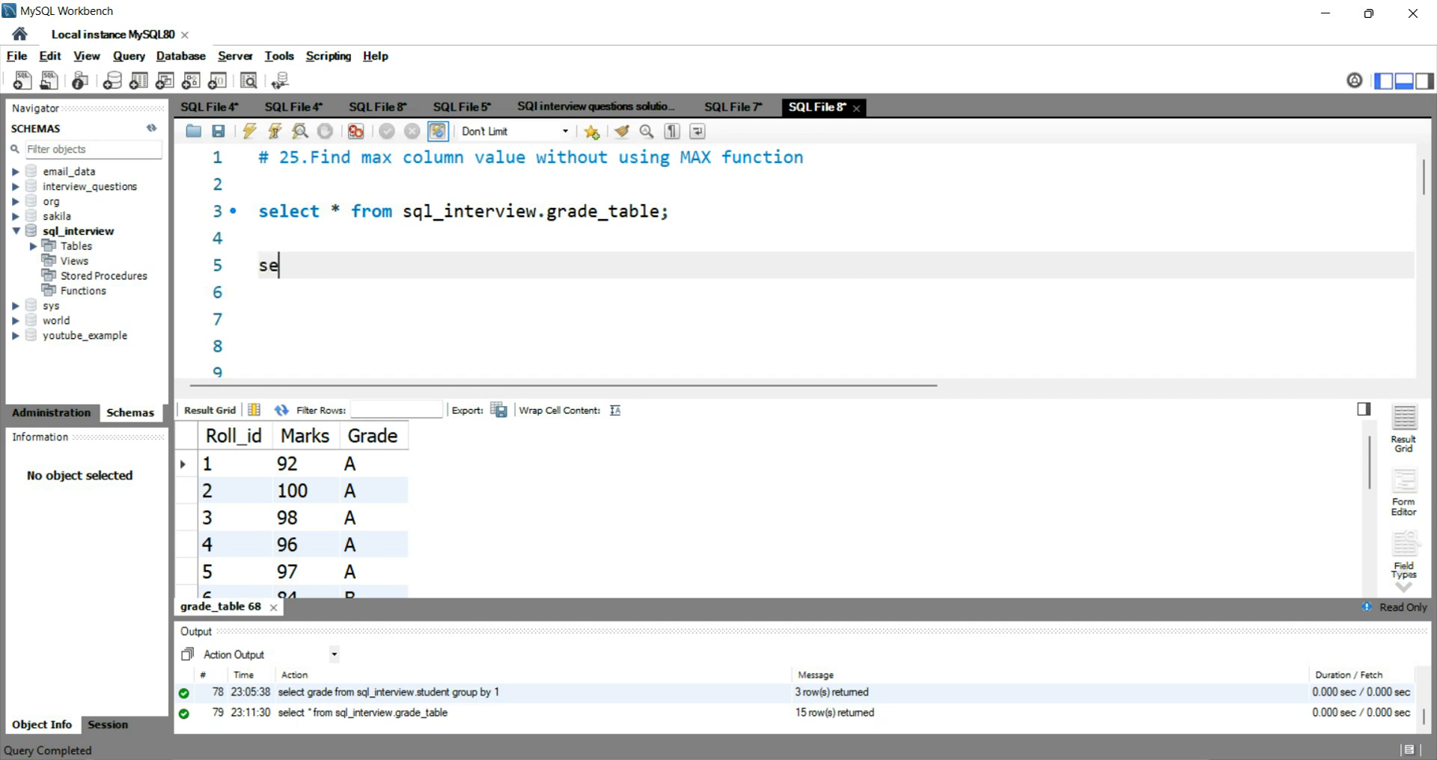
{"action": "type", "text": "lect distinct"}
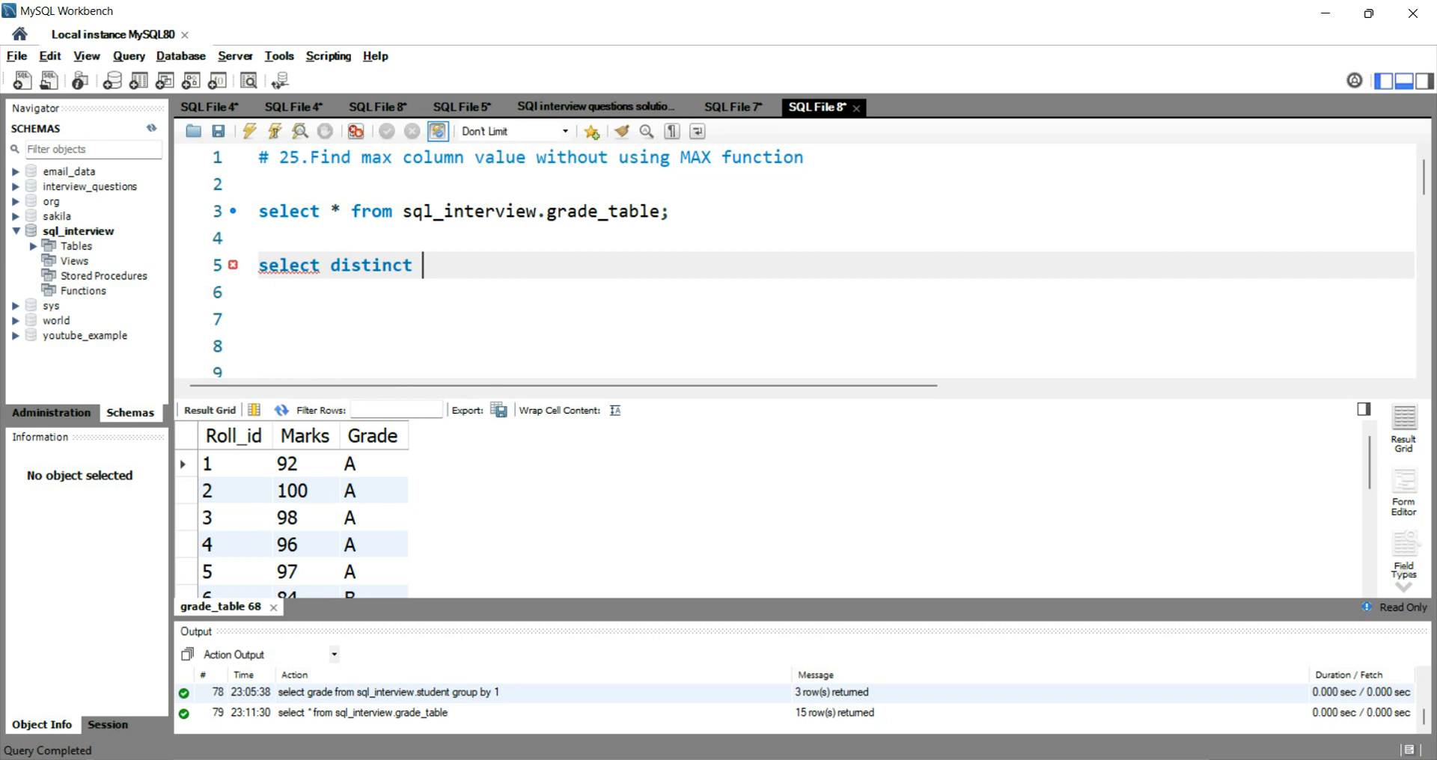
{"action": "type", "text": "mark"}
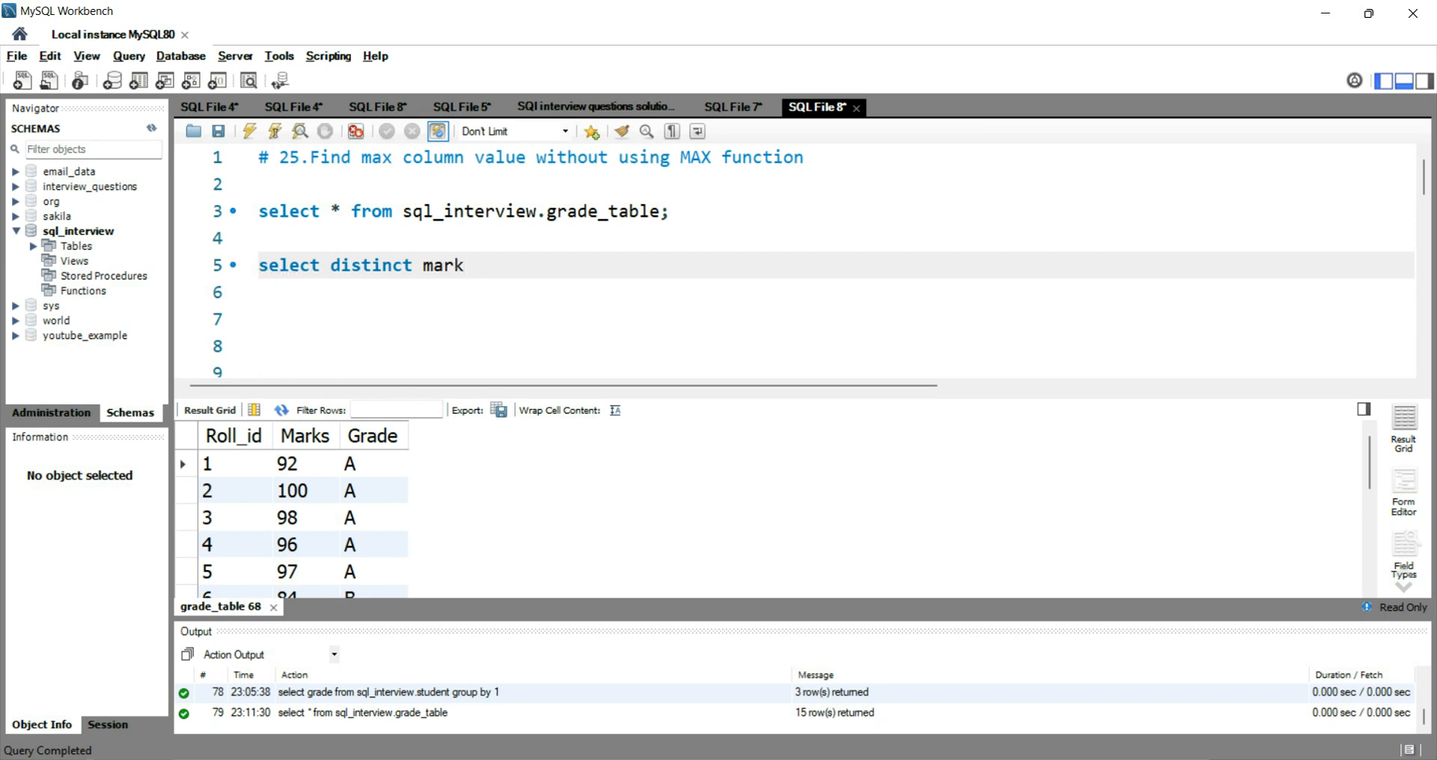
{"action": "type", "text": "sfrom"}
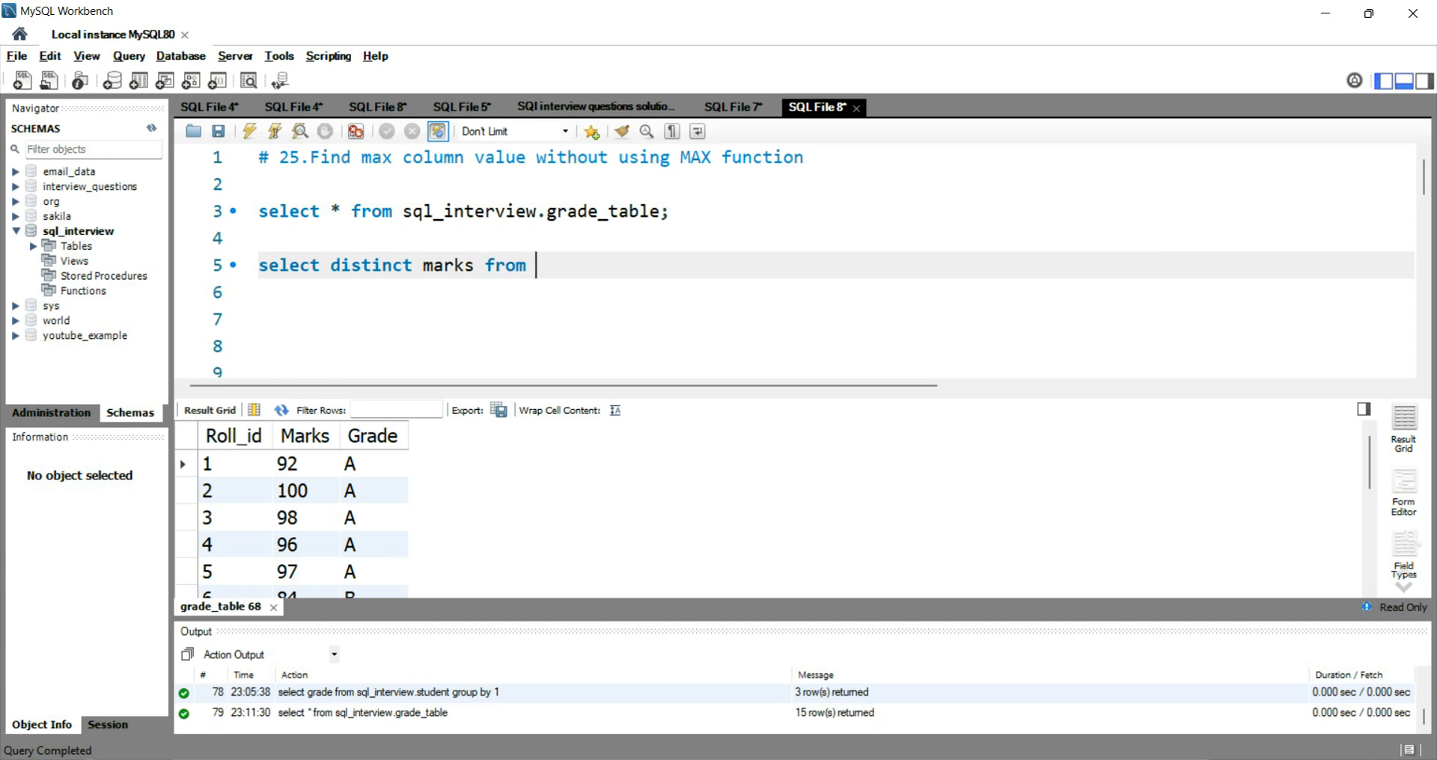
{"action": "type", "text": "sql"}
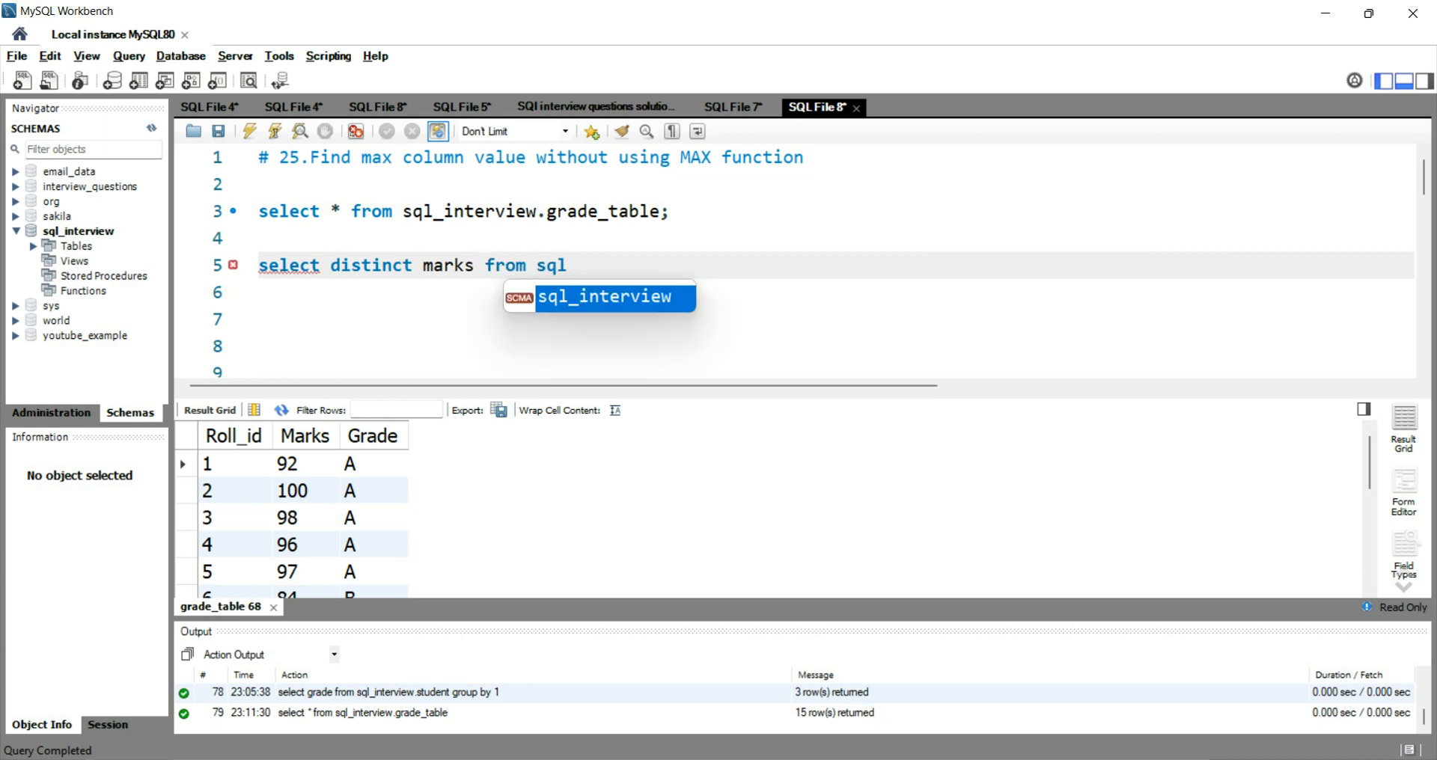
{"action": "type", "text": "_interview.gra"}
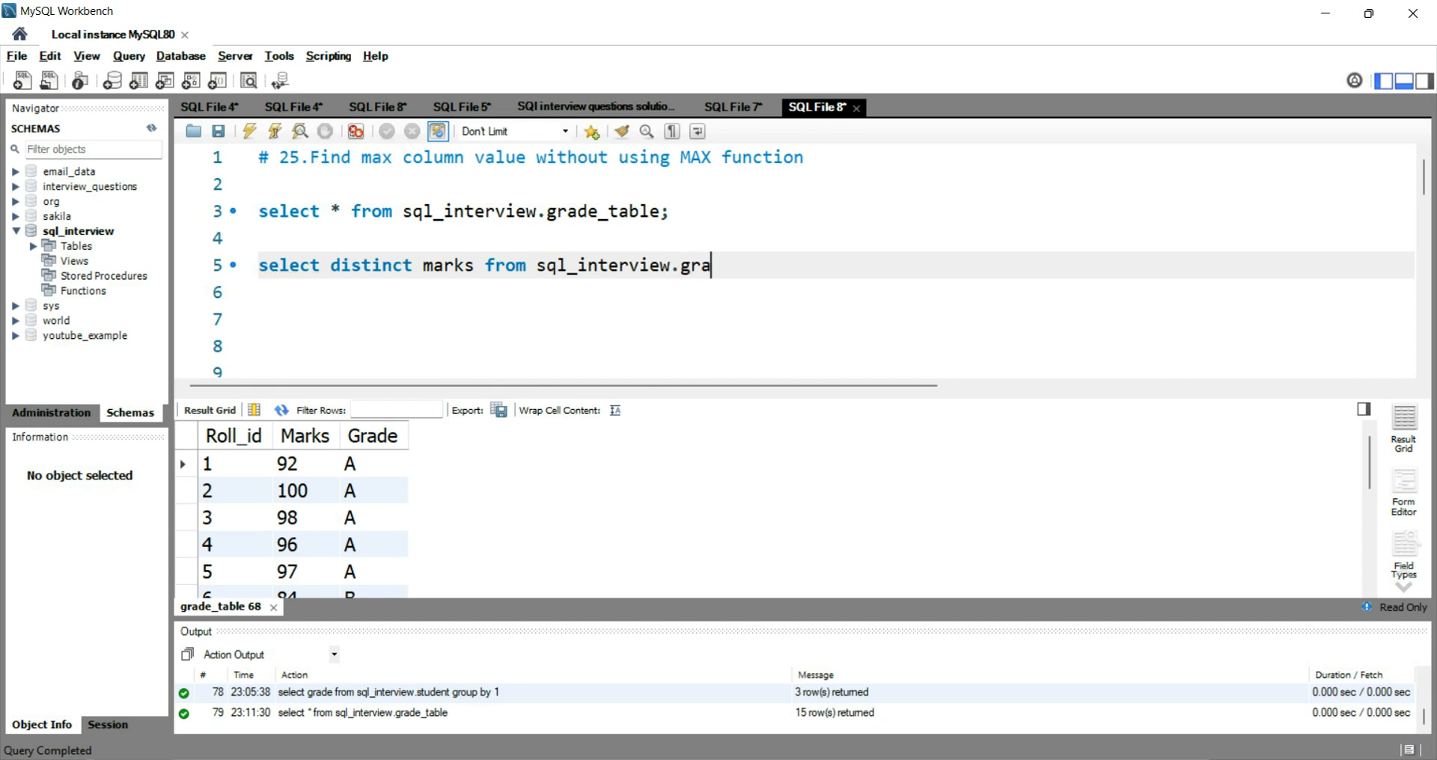
{"action": "type", "text": "de_table as"}
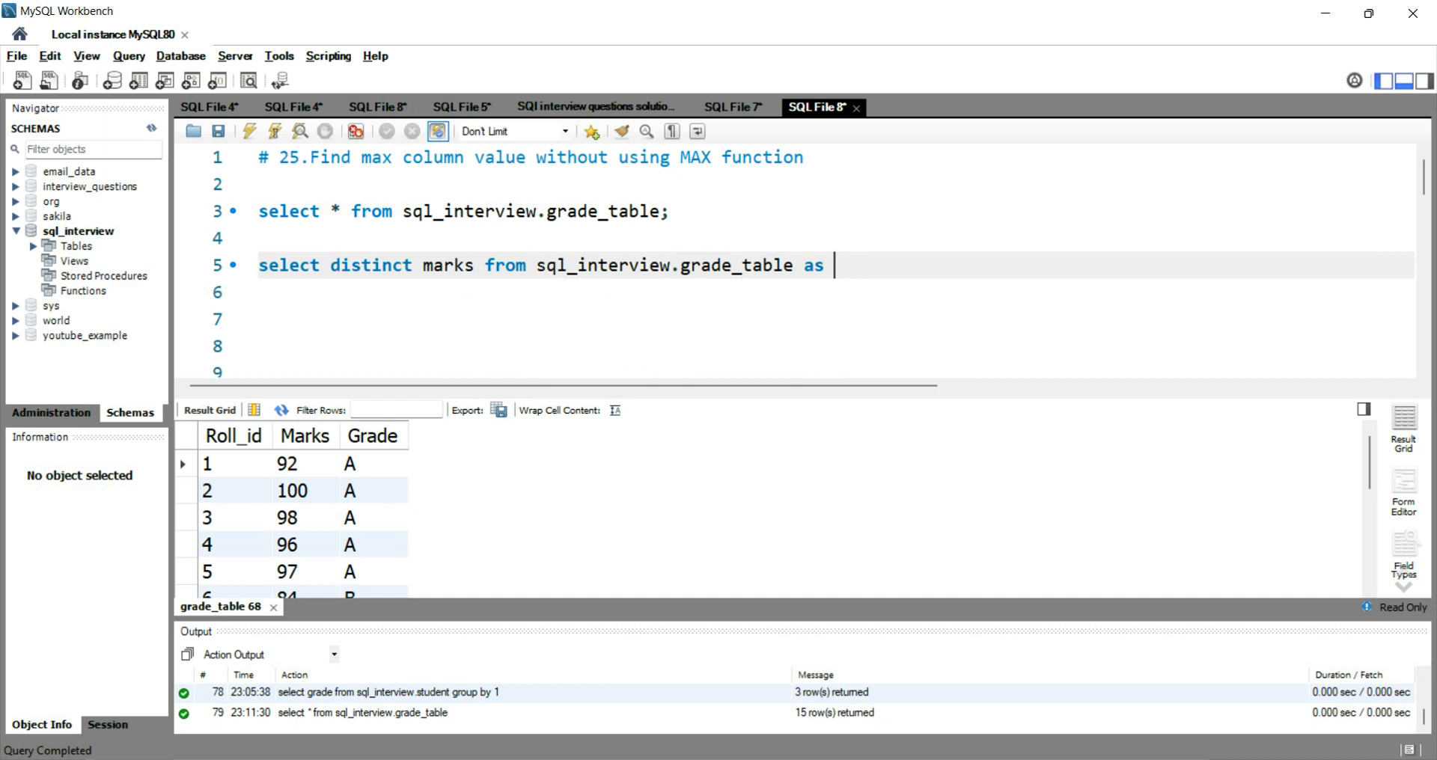
{"action": "type", "text": "a"}
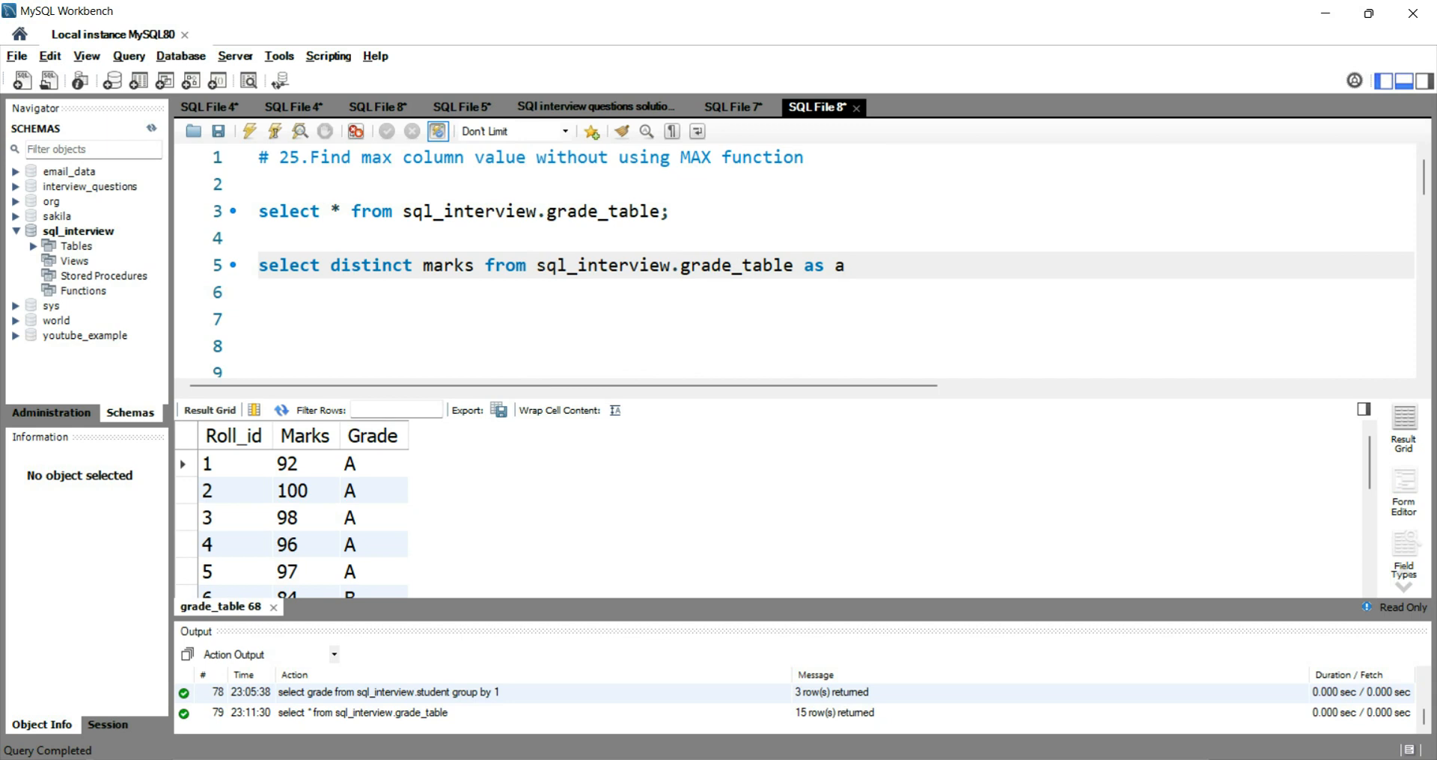
{"action": "left_click_drag", "start_coordinate": [259, 265], "coordinate": [795, 265]}
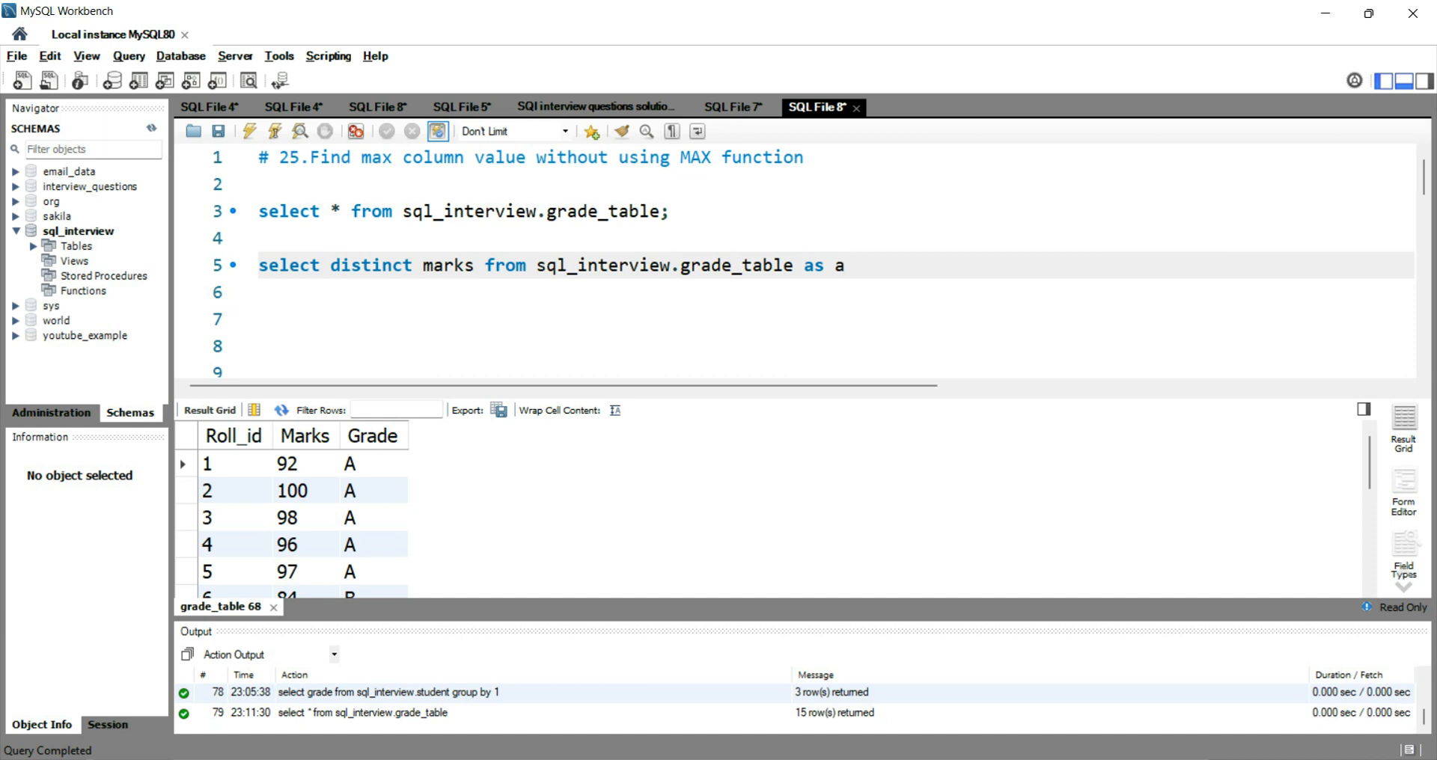
Add 'where 1 = (select count(distinct marks)' as the start of the correlated subquery
{"action": "type", "text": "w"}
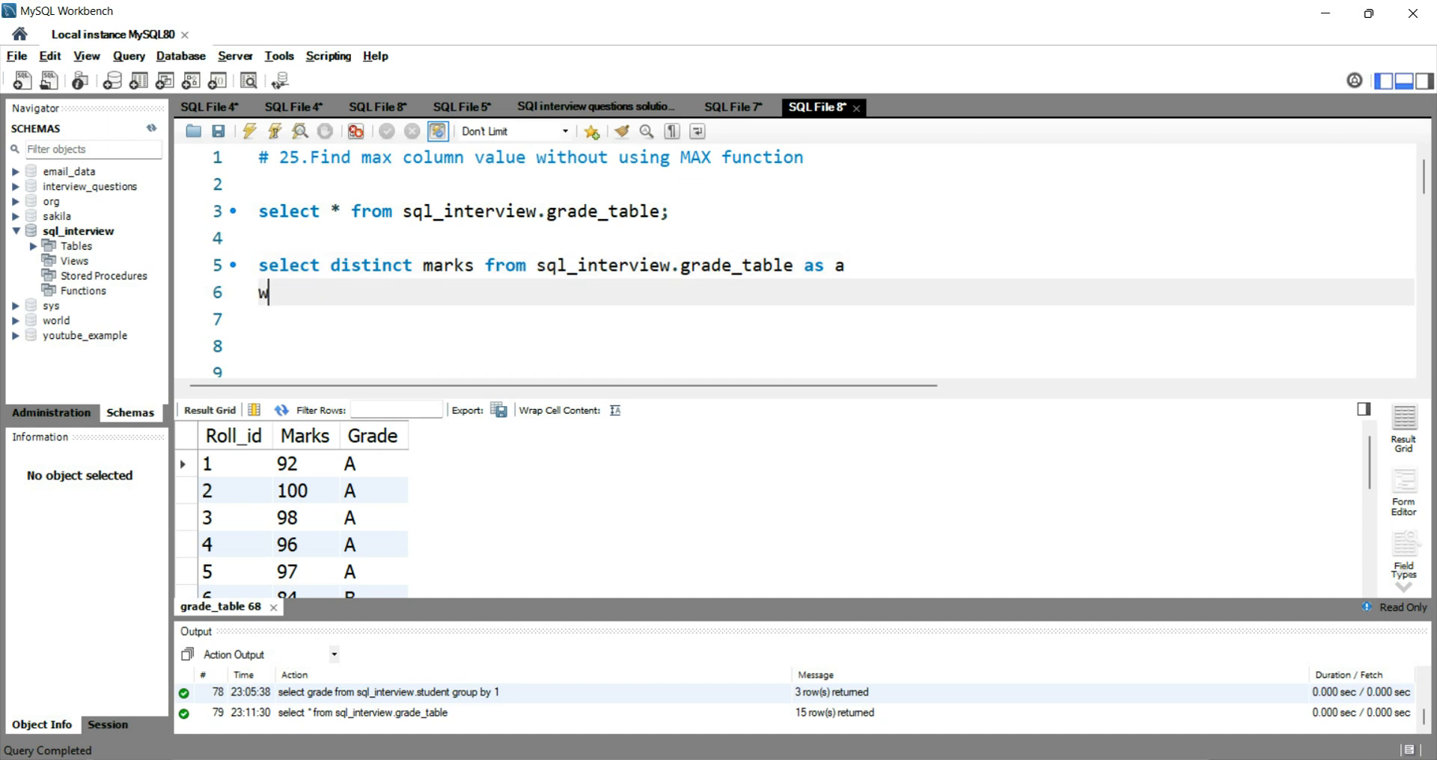
{"action": "type", "text": "here 1="}
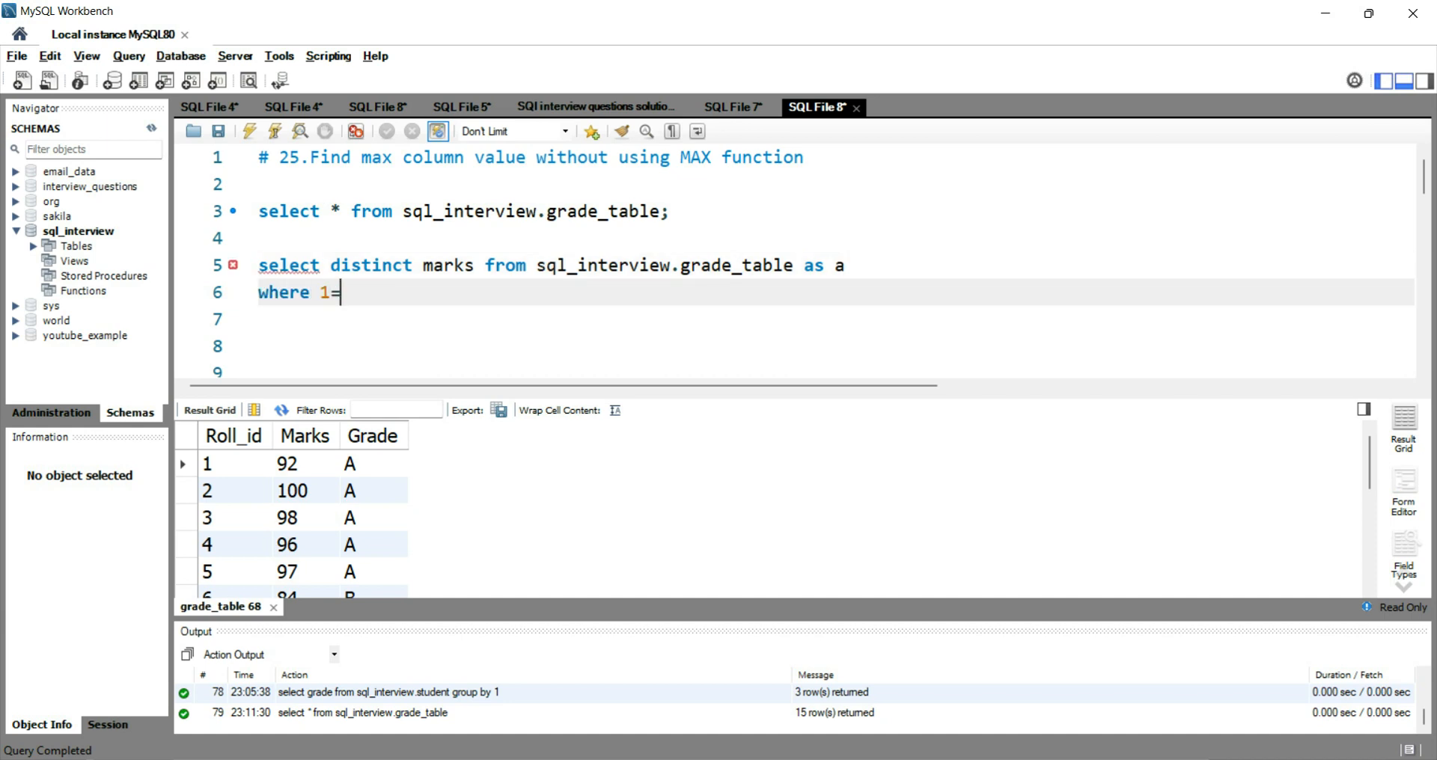
{"action": "type", "text": "()"}
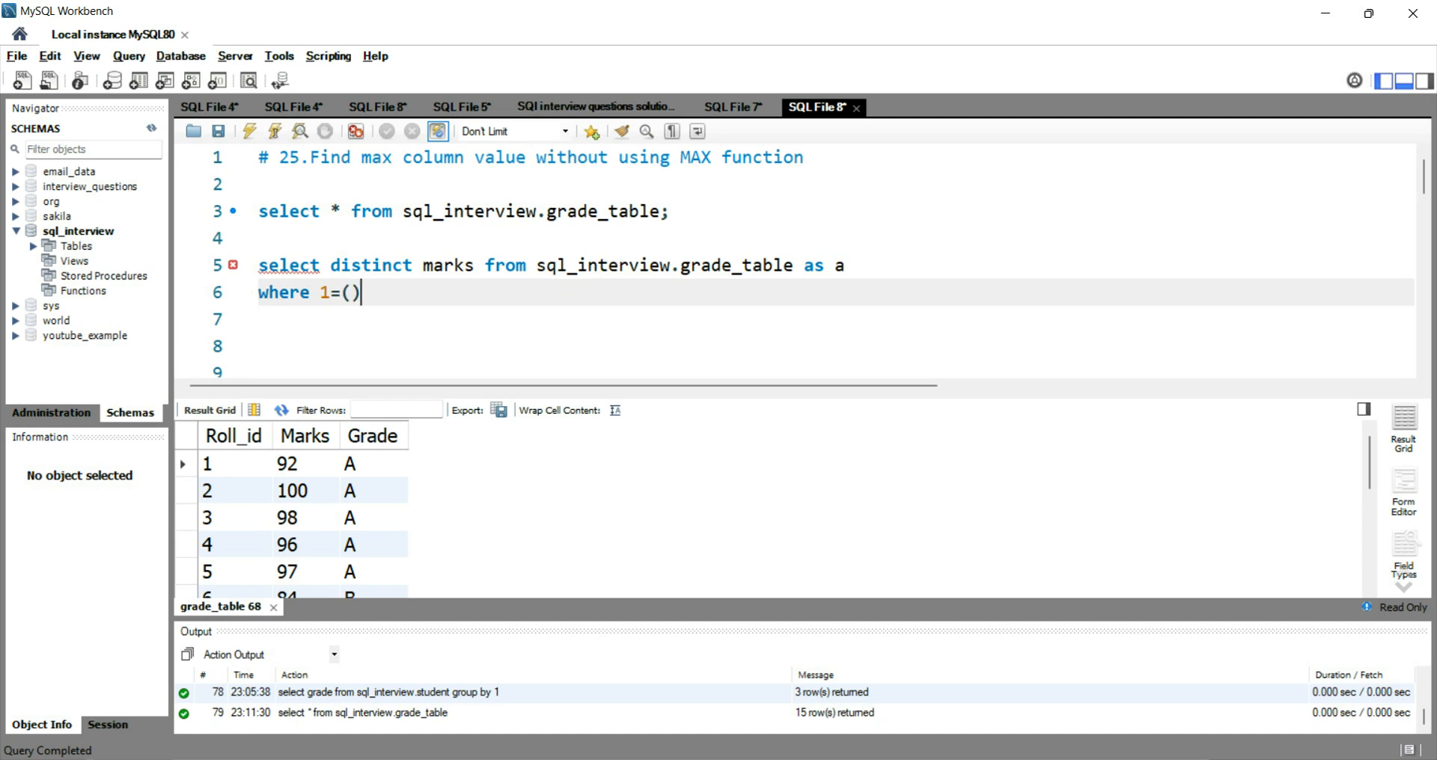
{"action": "key", "text": "Enter"}
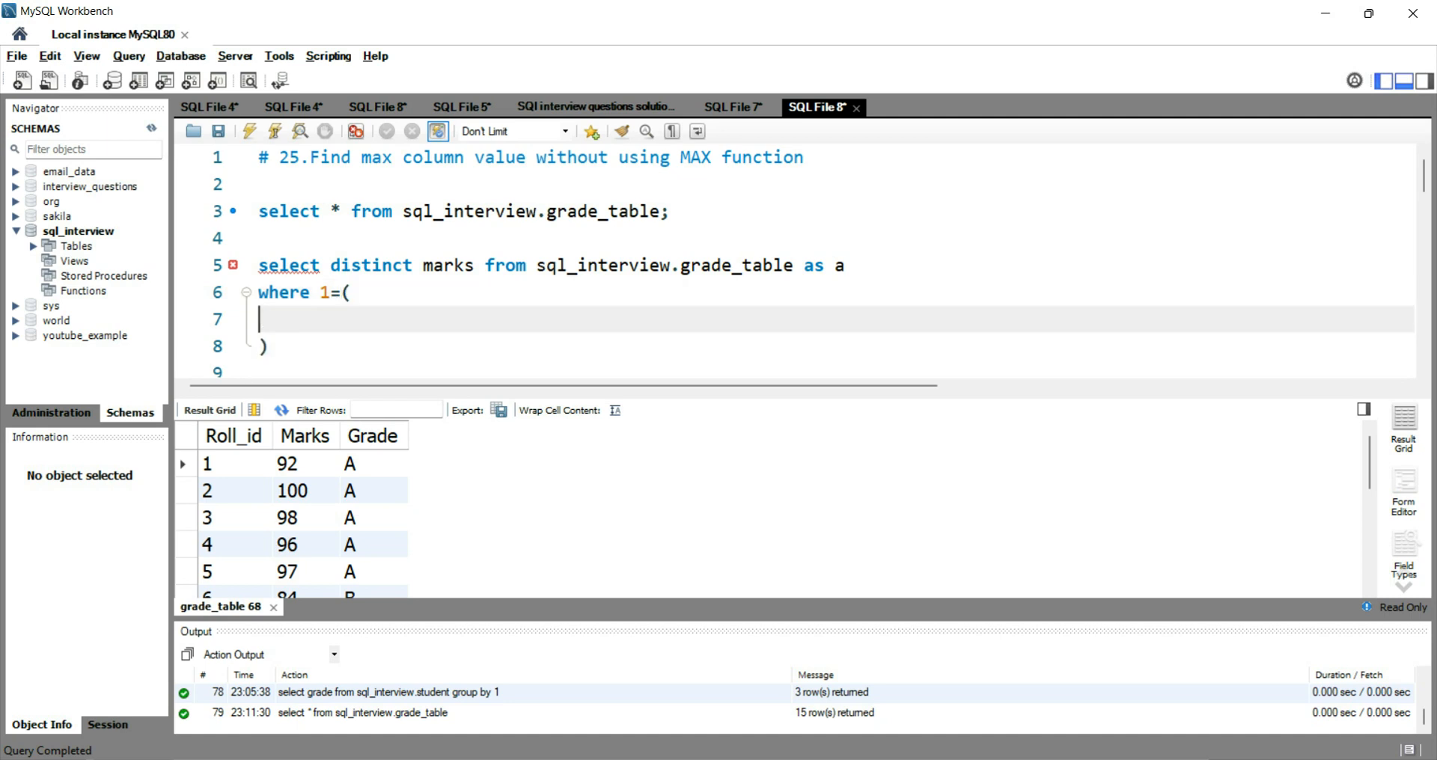
{"action": "type", "text": "select"}
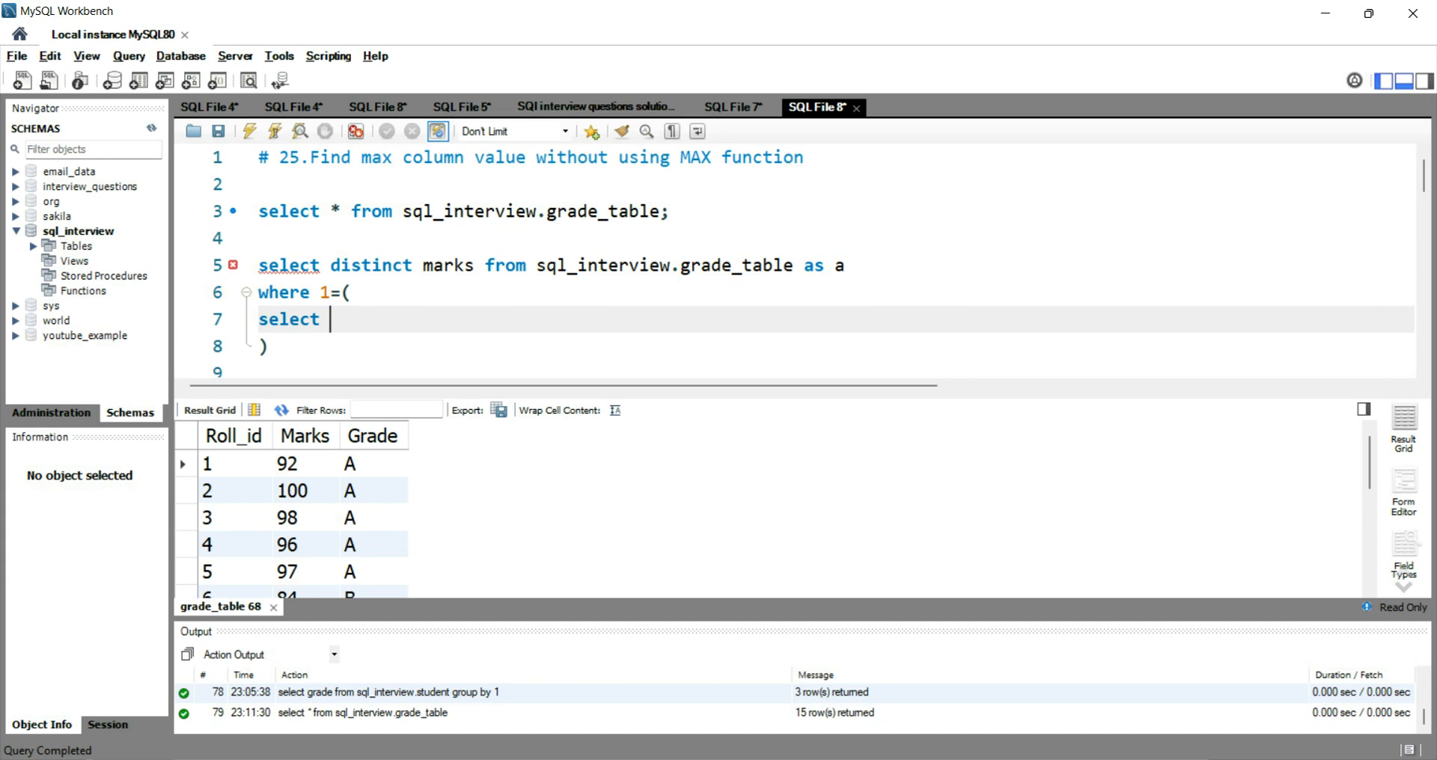
{"action": "type", "text": "count"}
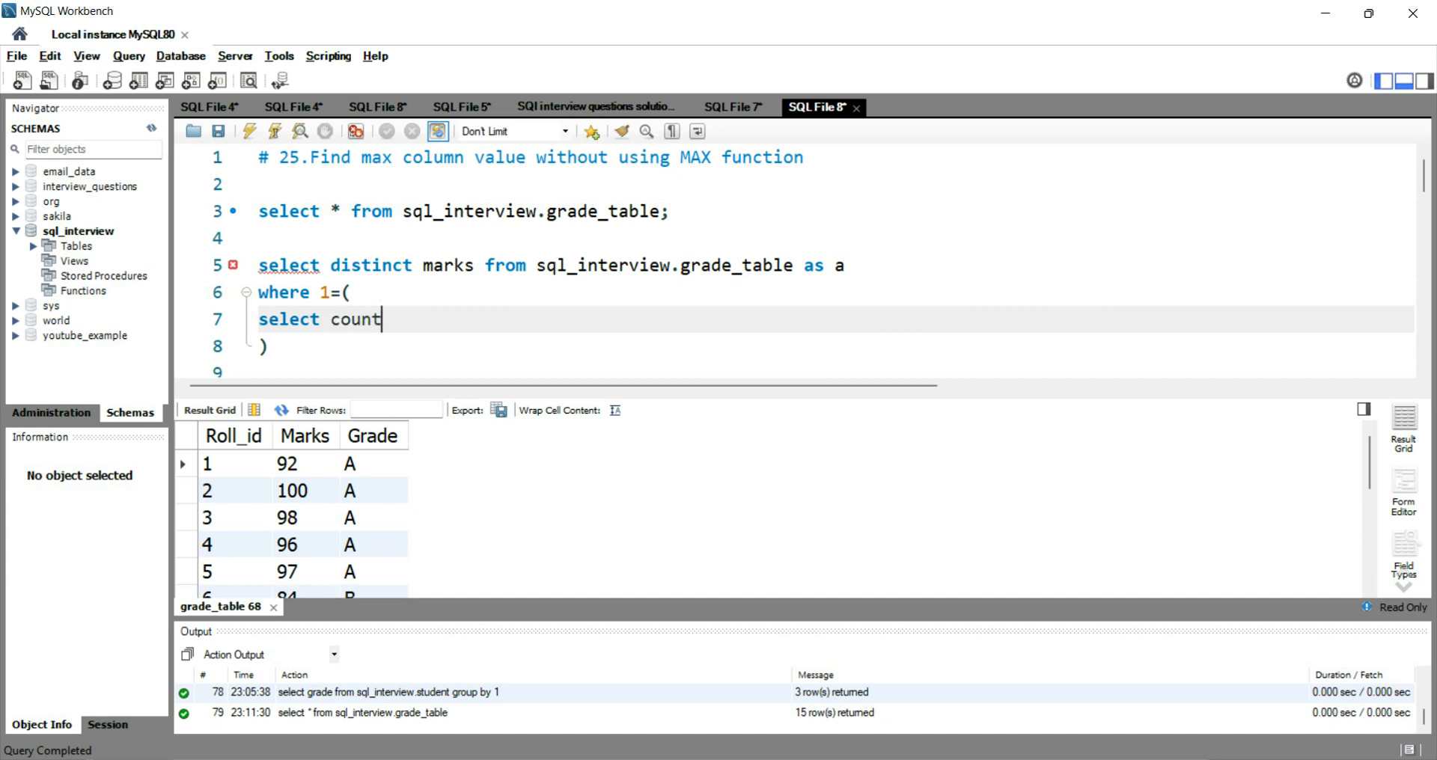
{"action": "type", "text": "(distinct m"}
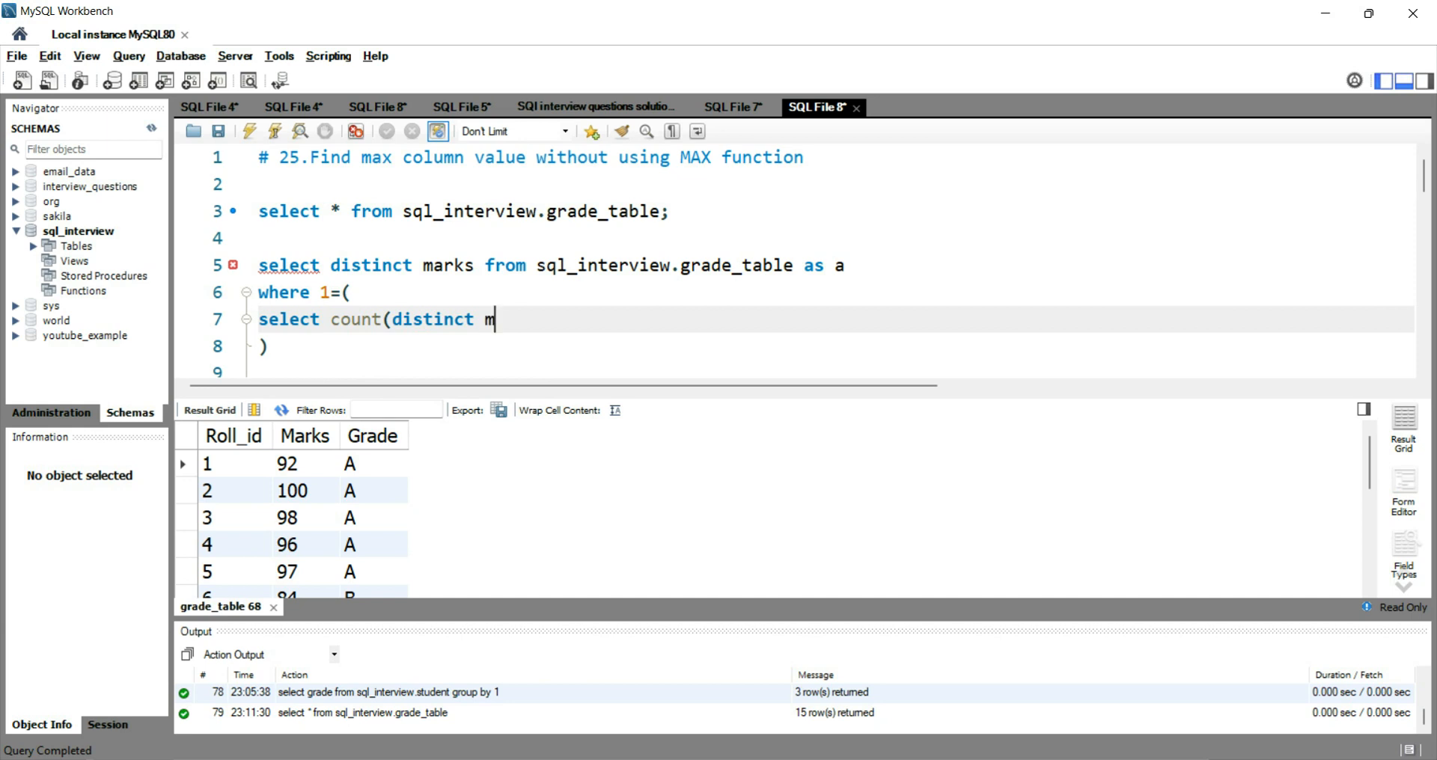
{"action": "type", "text": "arks)"}
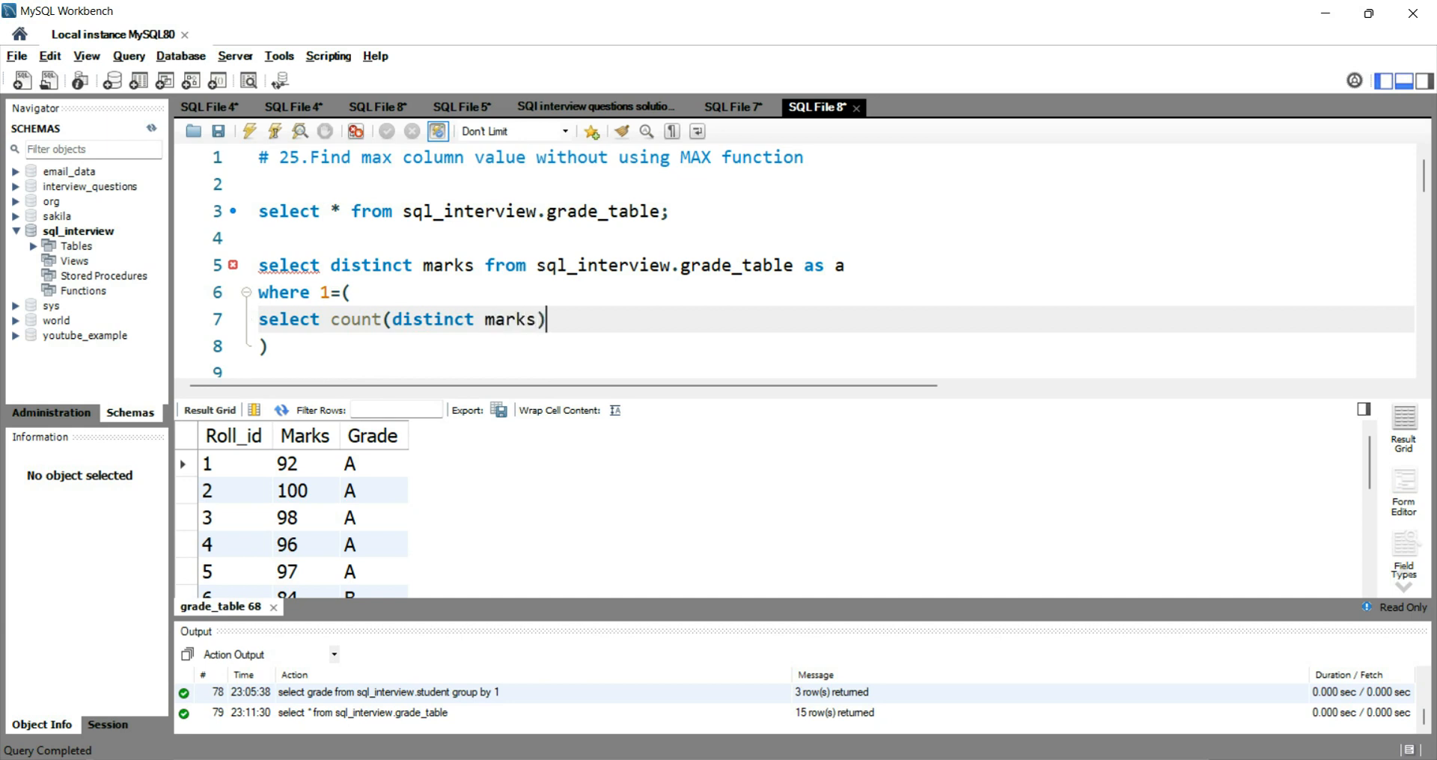
Complete the subquery with 'from sql_interview.grade_table as b where a.marks <= b.marks'
{"action": "type", "text": "from sql_interview.grade"}
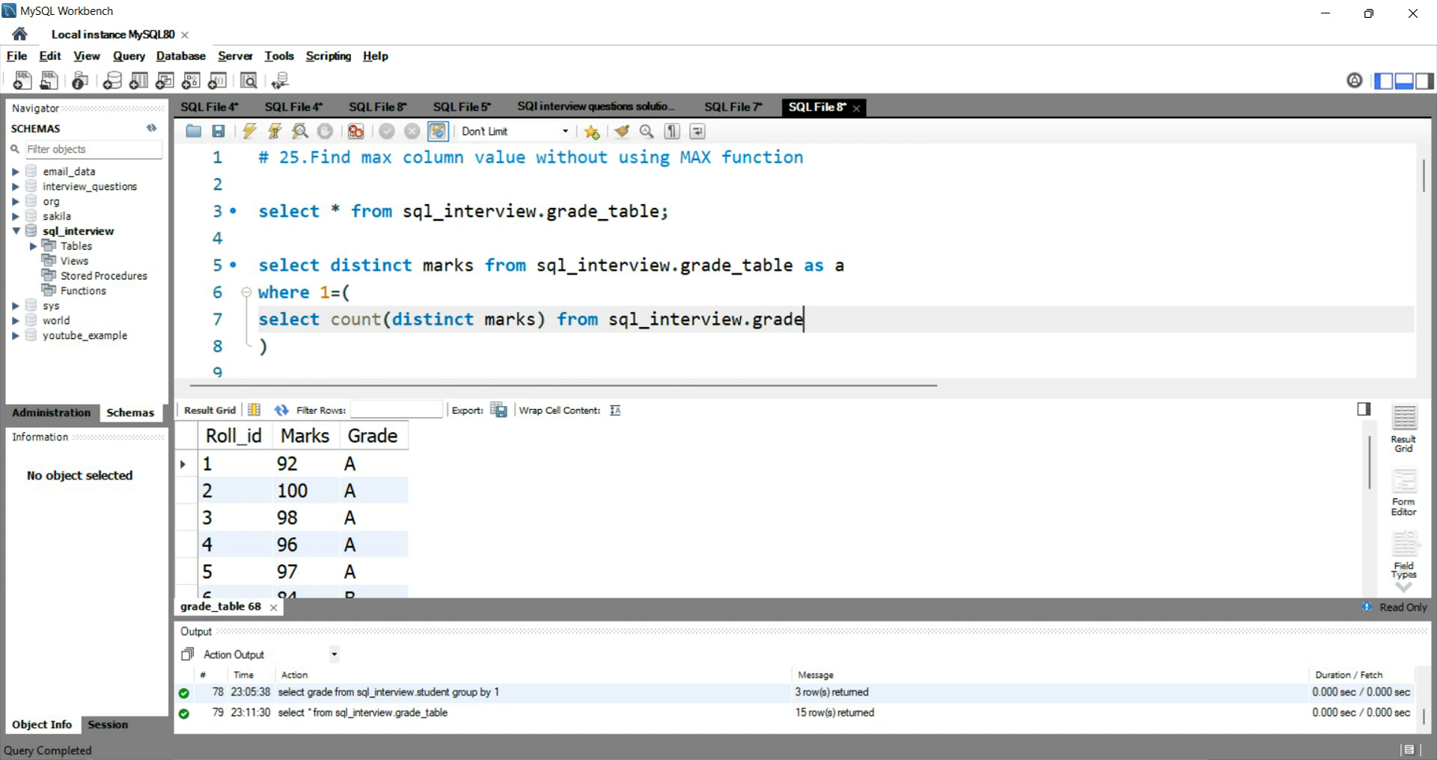
{"action": "type", "text": "_table"}
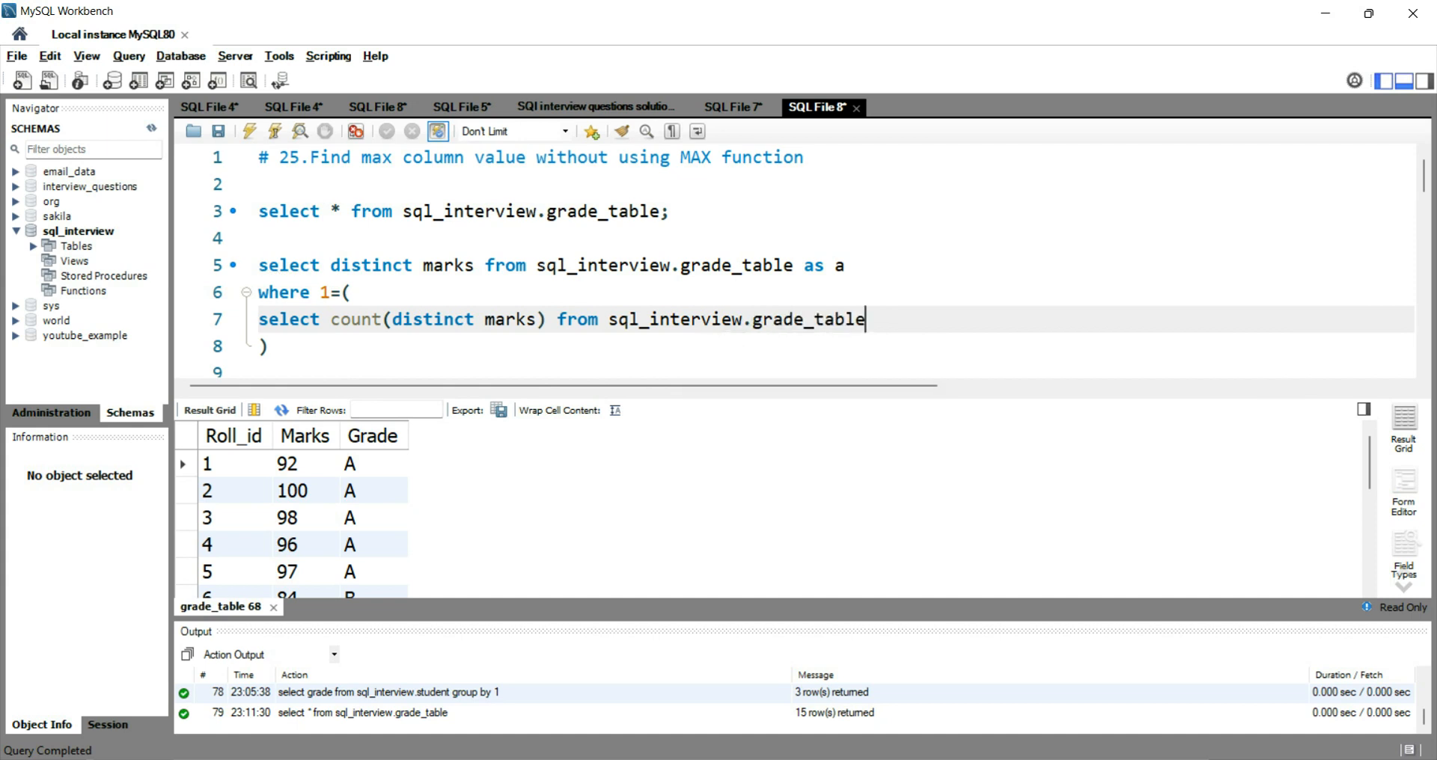
{"action": "type", "text": "as b"}
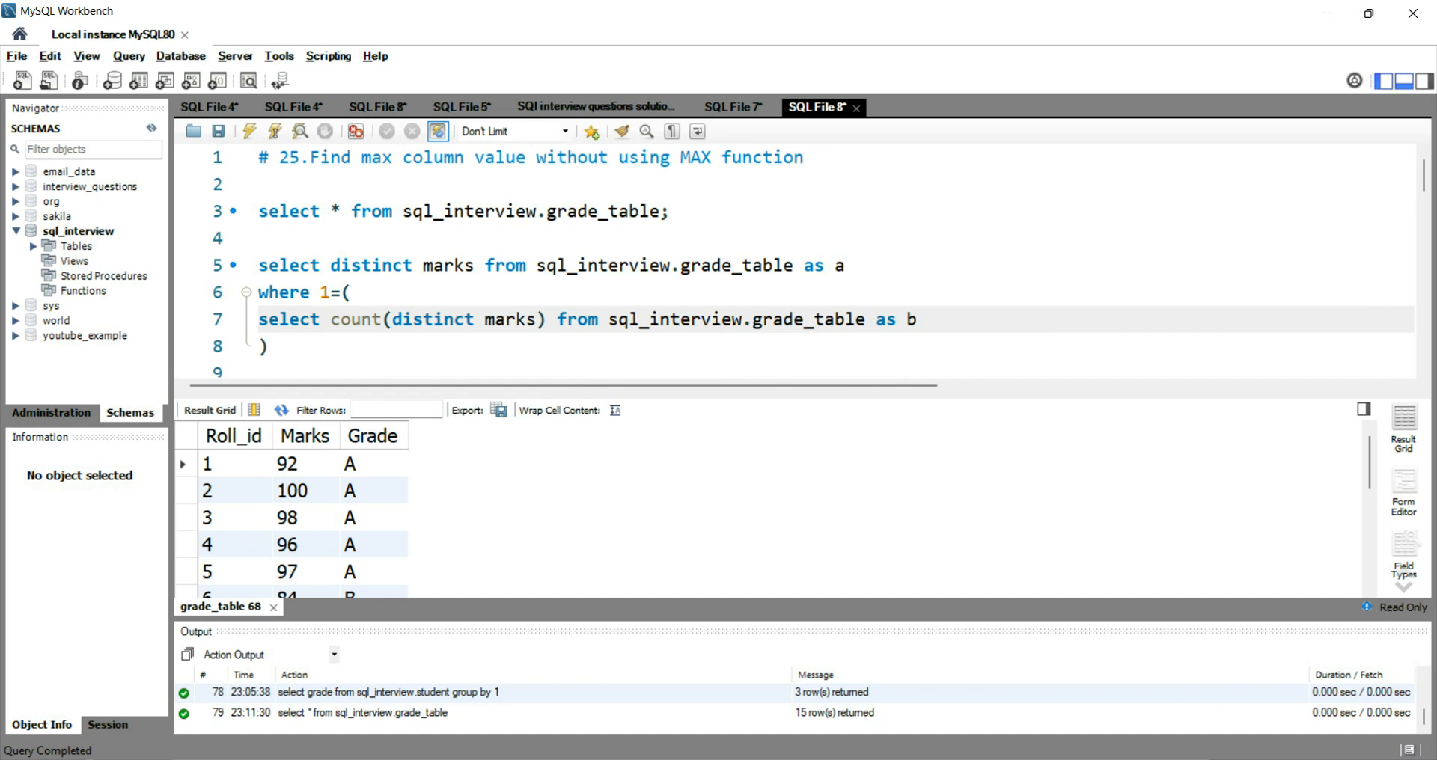
{"action": "type", "text": "where a"}
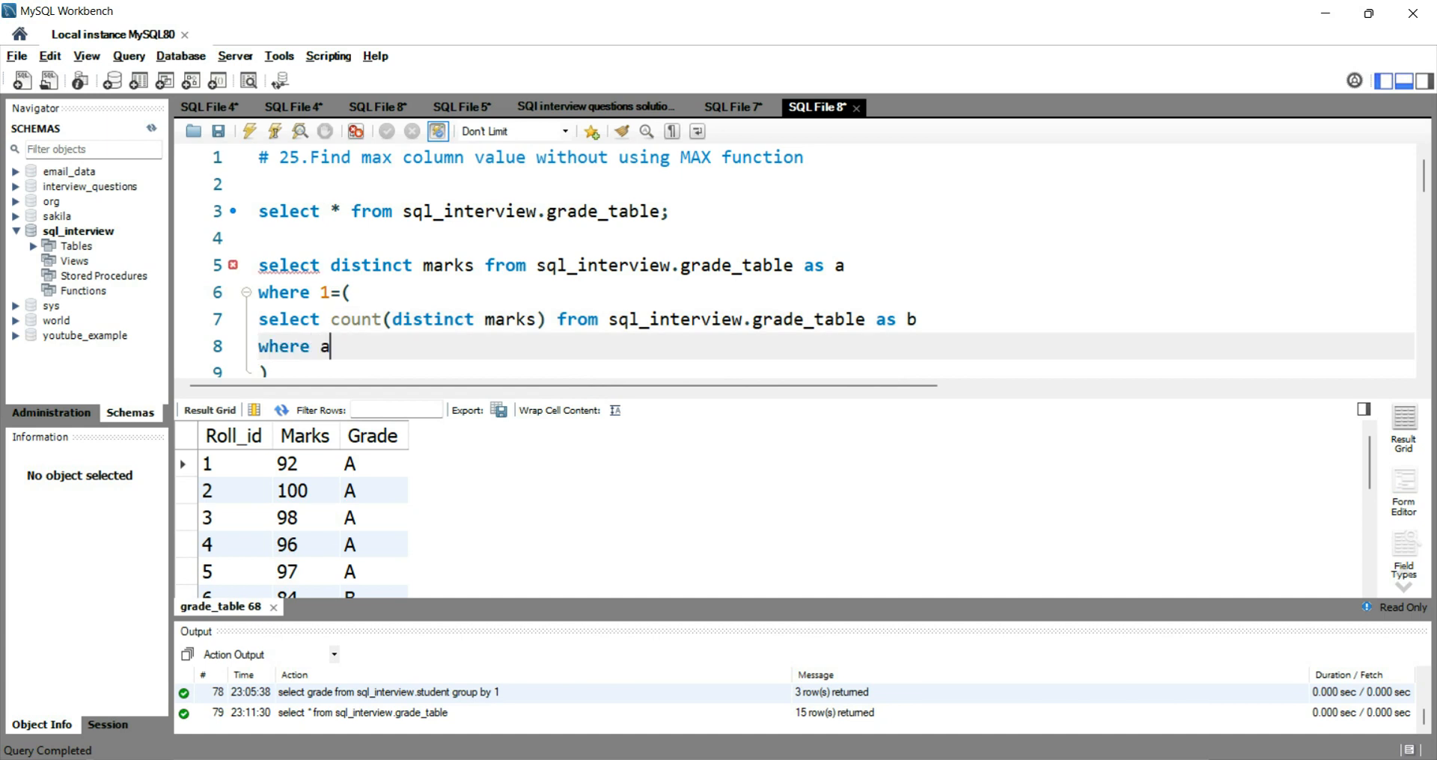
{"action": "type", "text": ".marks"}
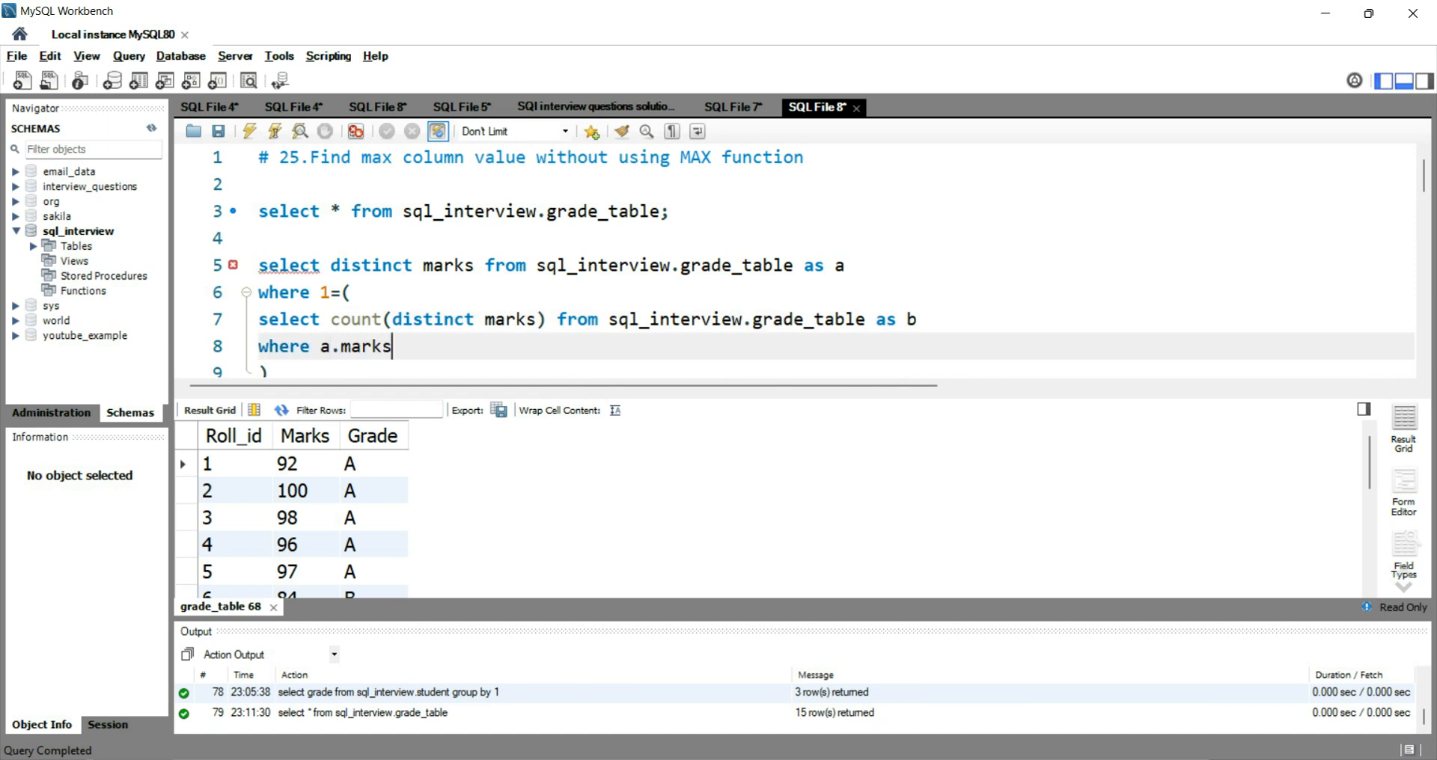
{"action": "type", "text": "<="}
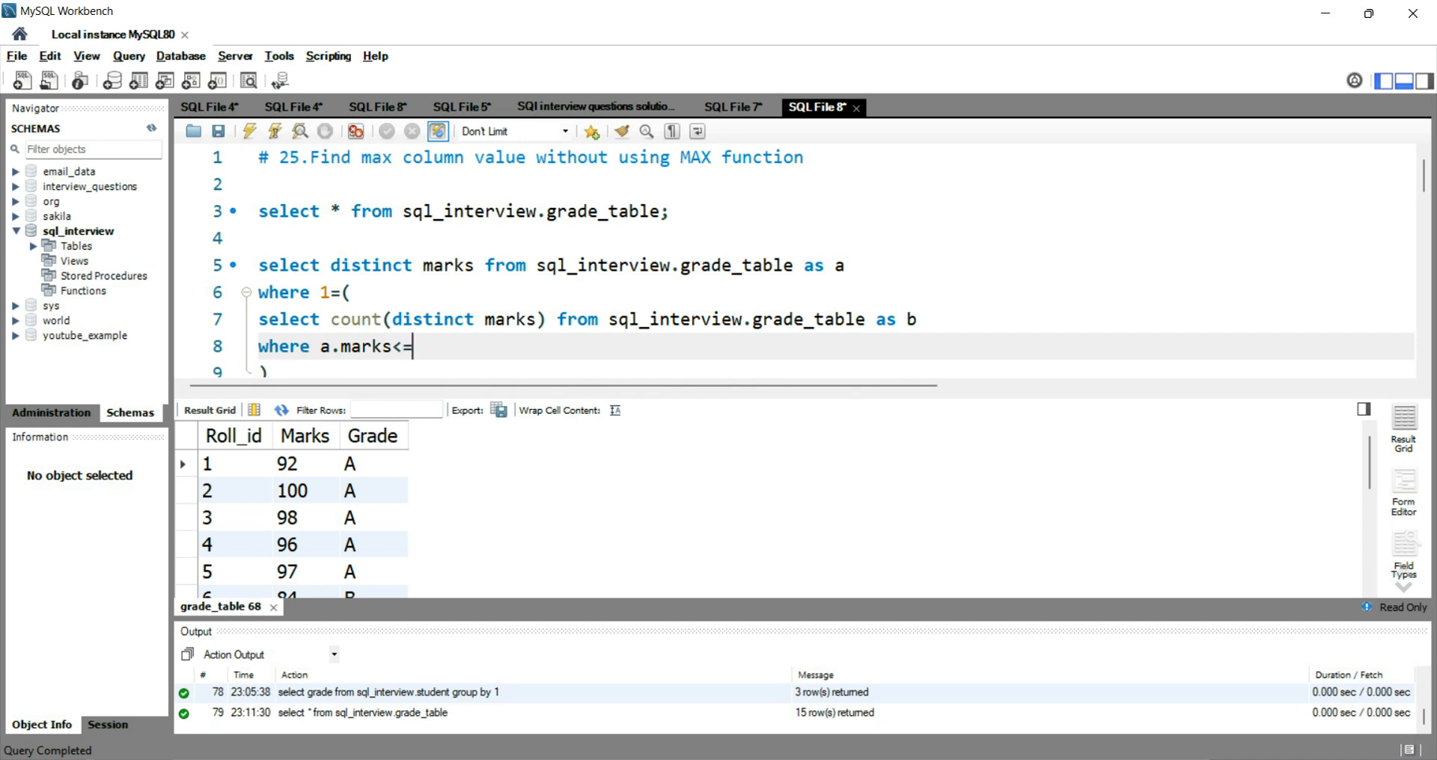
{"action": "type", "text": "b.mar"}
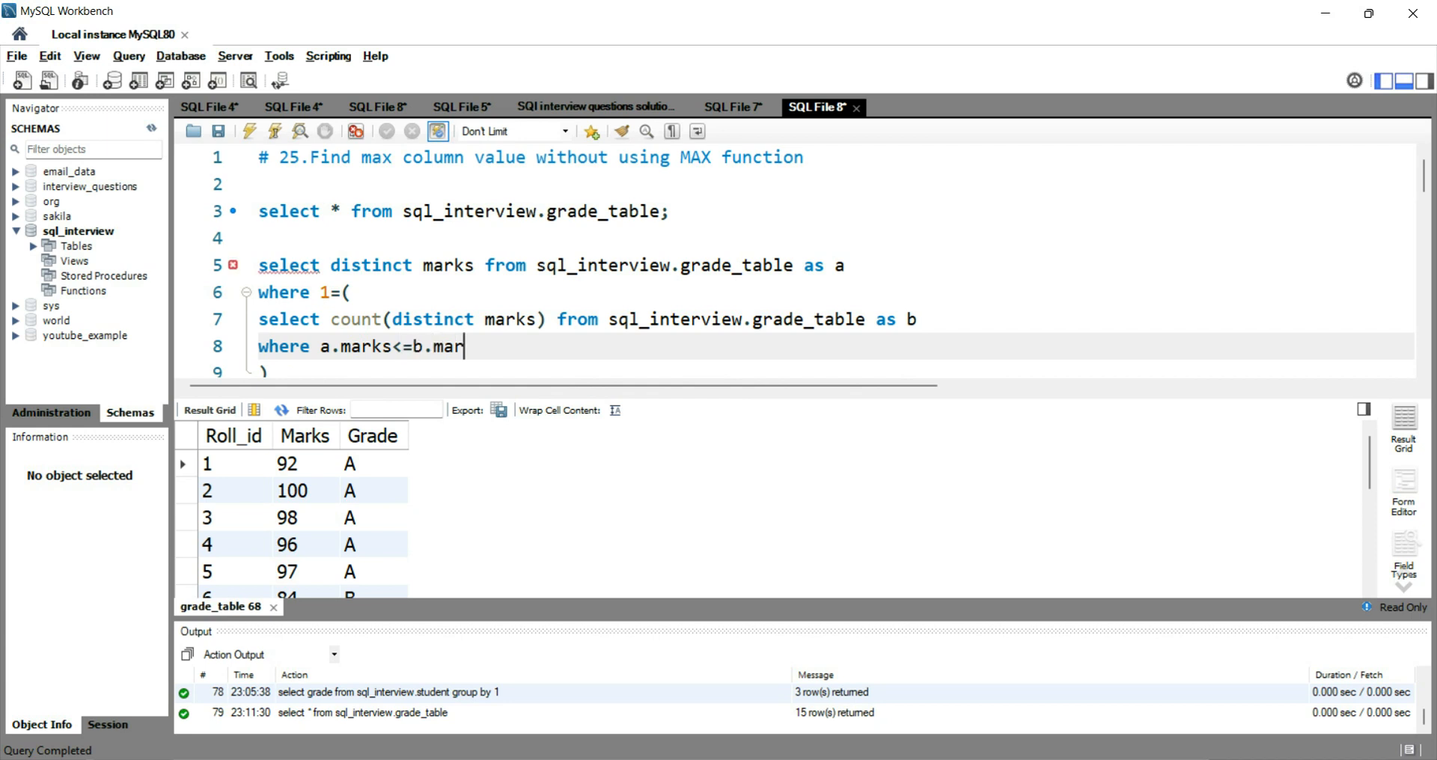
{"action": "type", "text": "ks"}
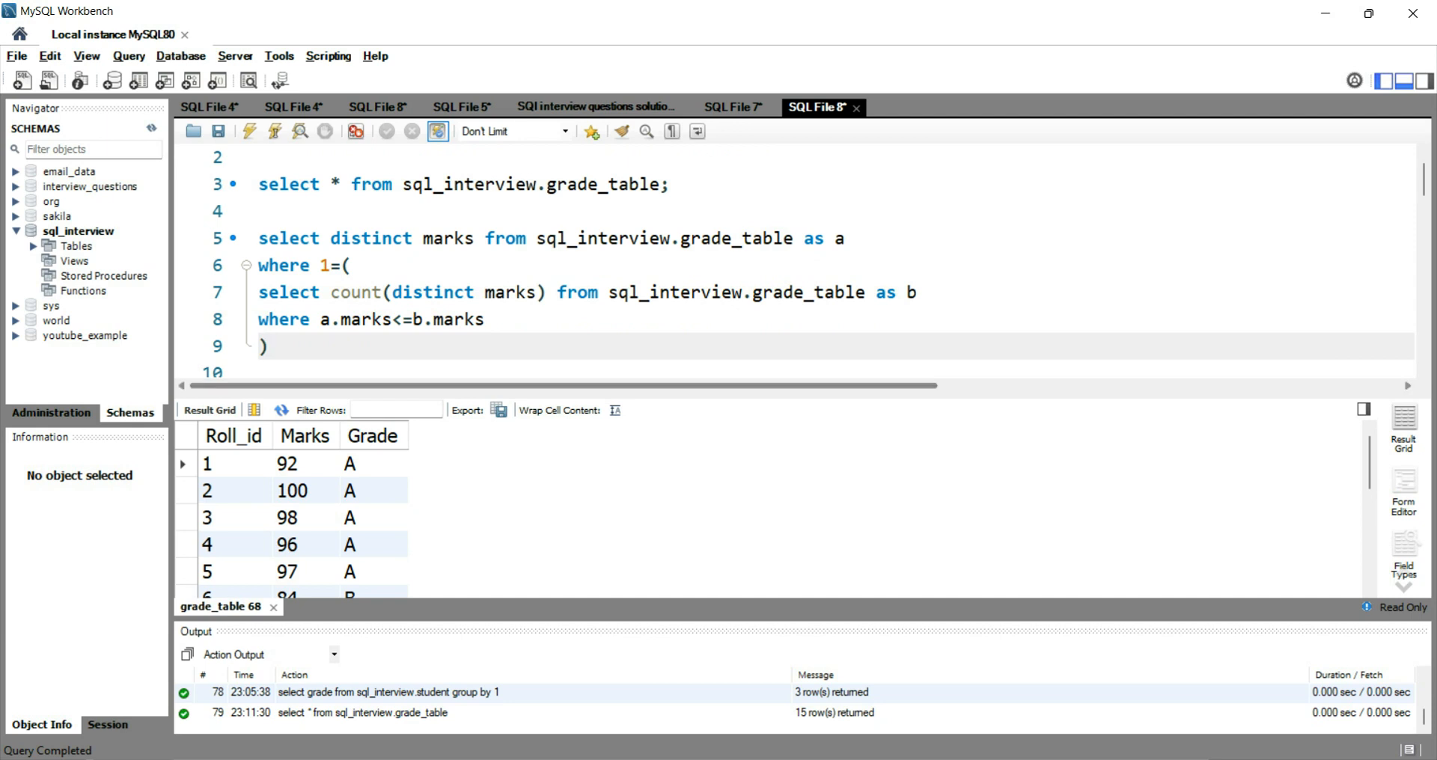
{"action": "double_click", "coordinate": [347, 319]}
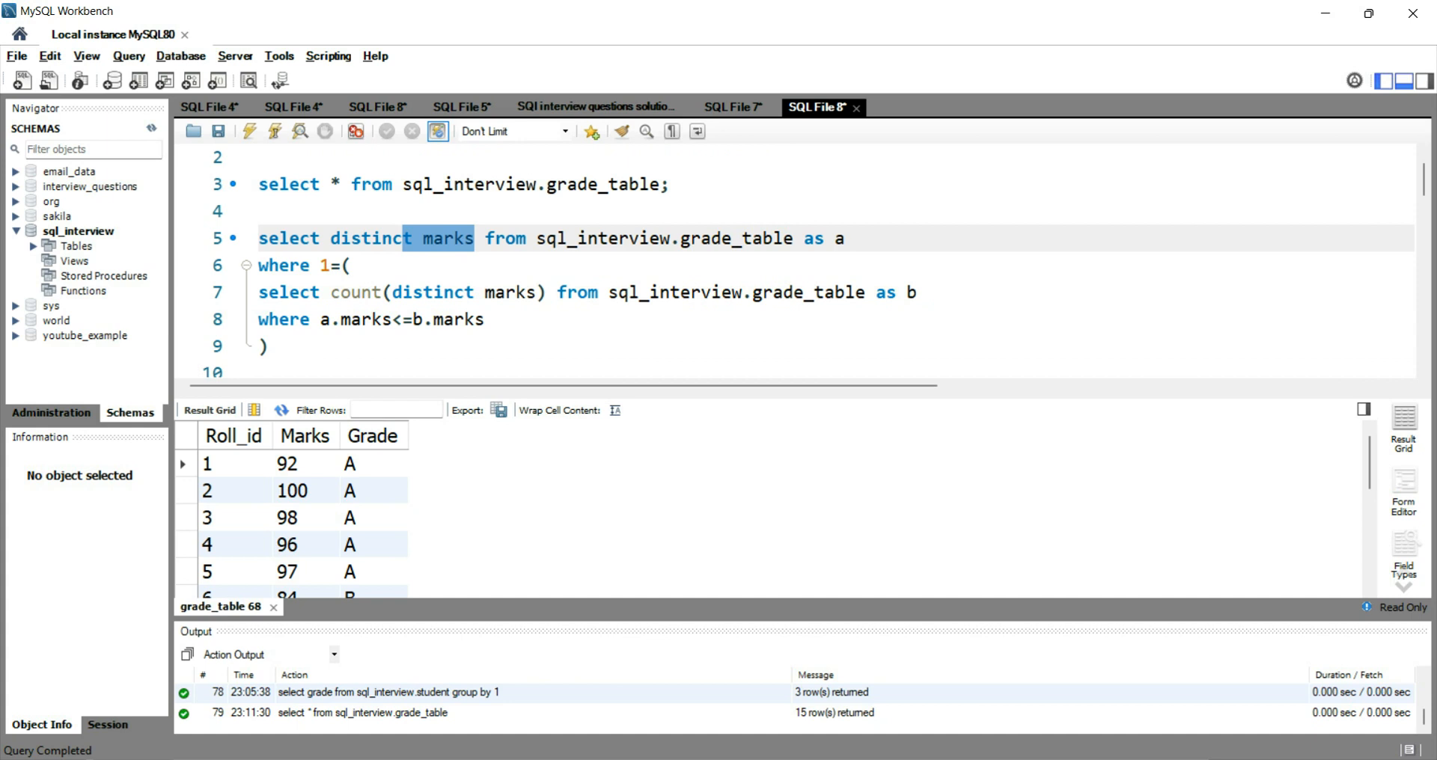
{"action": "left_click", "coordinate": [413, 318]}
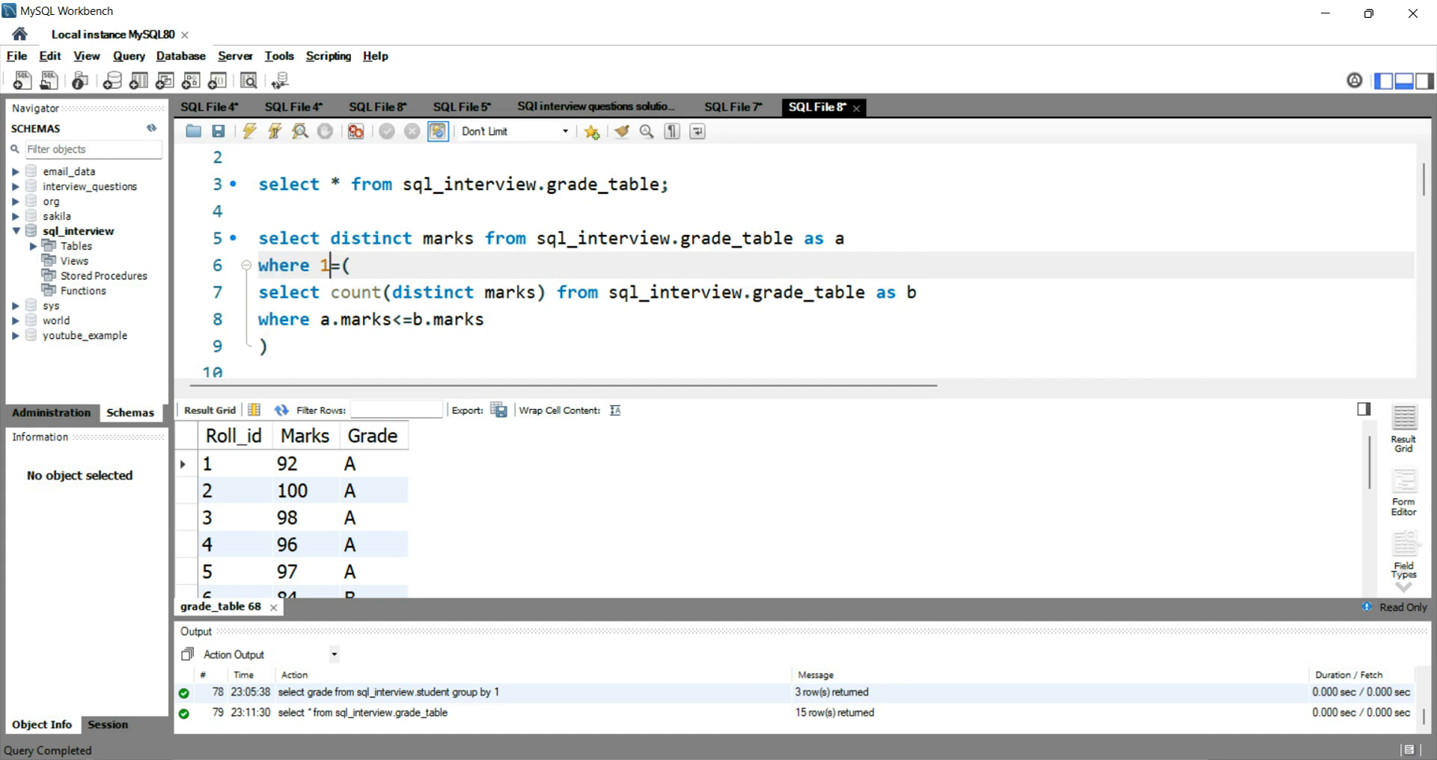
{"action": "left_click_drag", "start_coordinate": [259, 238], "coordinate": [266, 346]}
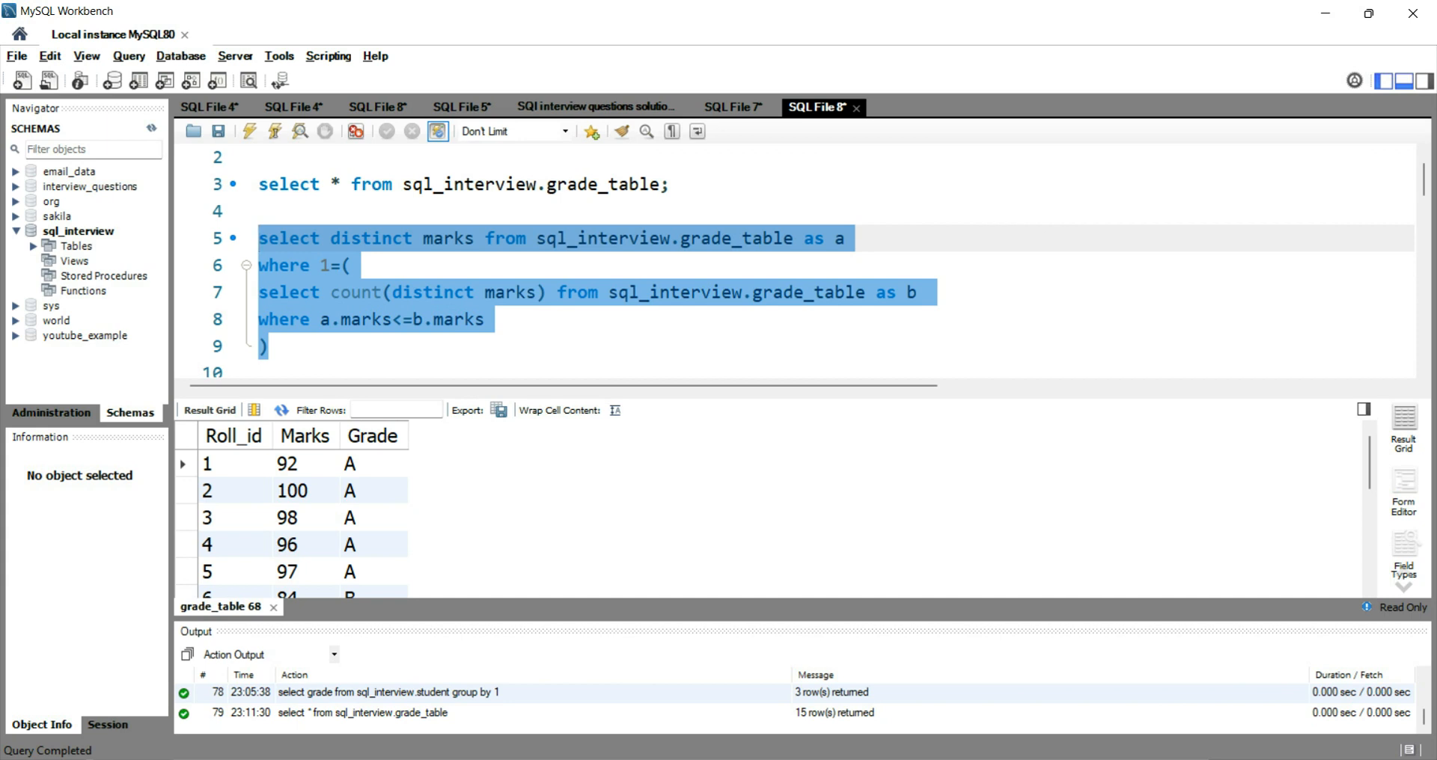
{"action": "double_click", "coordinate": [448, 238]}
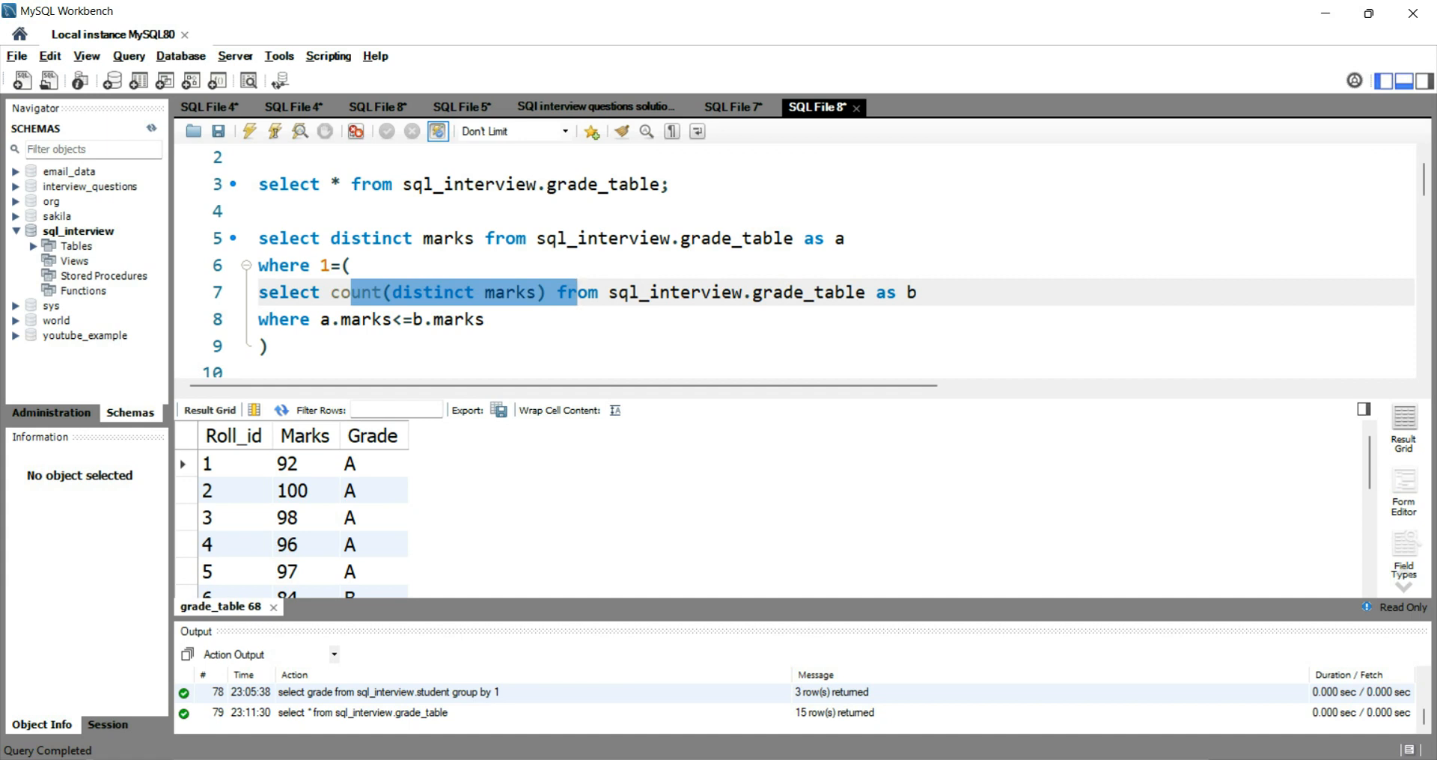
Run the correlated subquery, returning the single highest mark 100
{"action": "left_click", "coordinate": [267, 346]}
{"action": "type", "text": ";"}
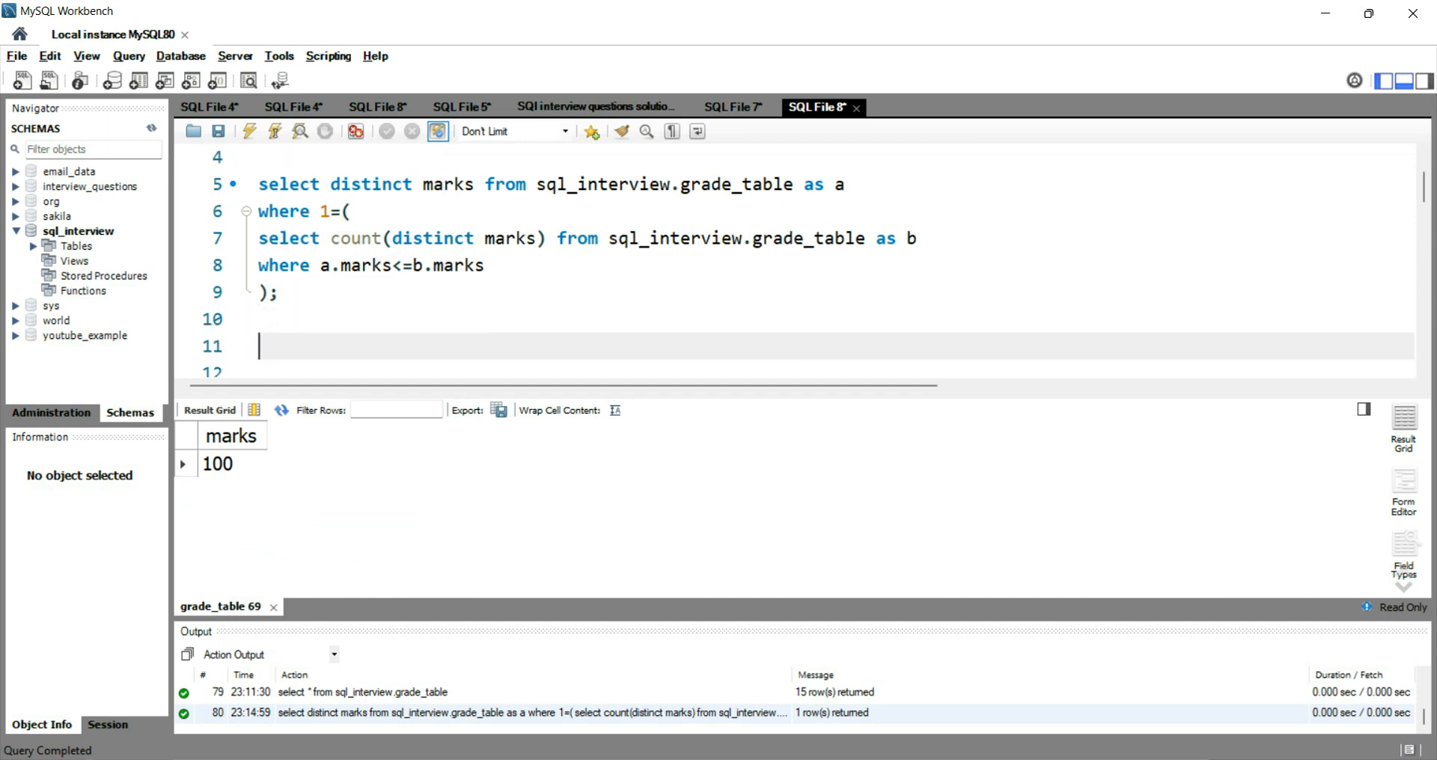
Write 'select max(marks) from sql_interview.grade_table;' confirming the max is 100, and highlight it
{"action": "type", "text": "select"}
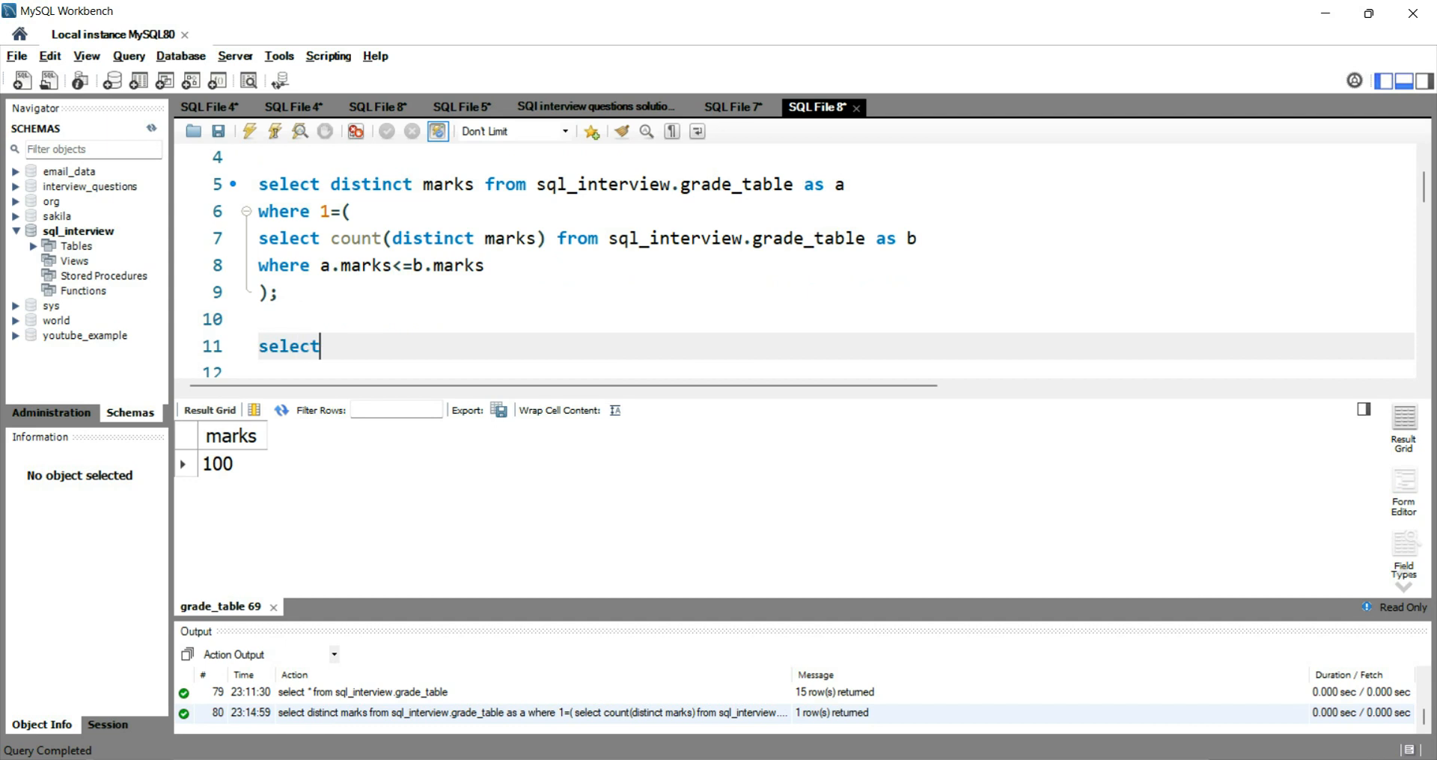
{"action": "type", "text": "max(marks"}
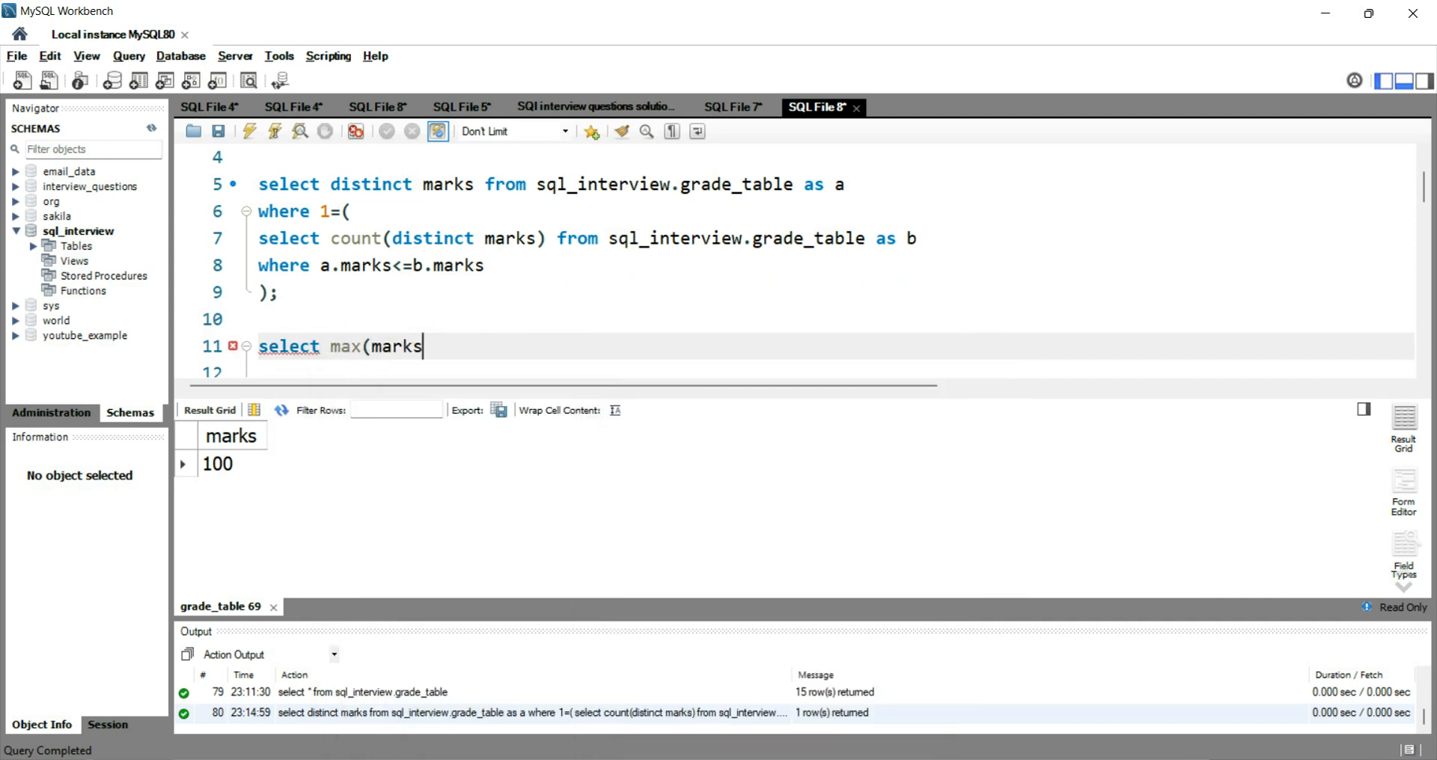
{"action": "type", "text": ") from"}
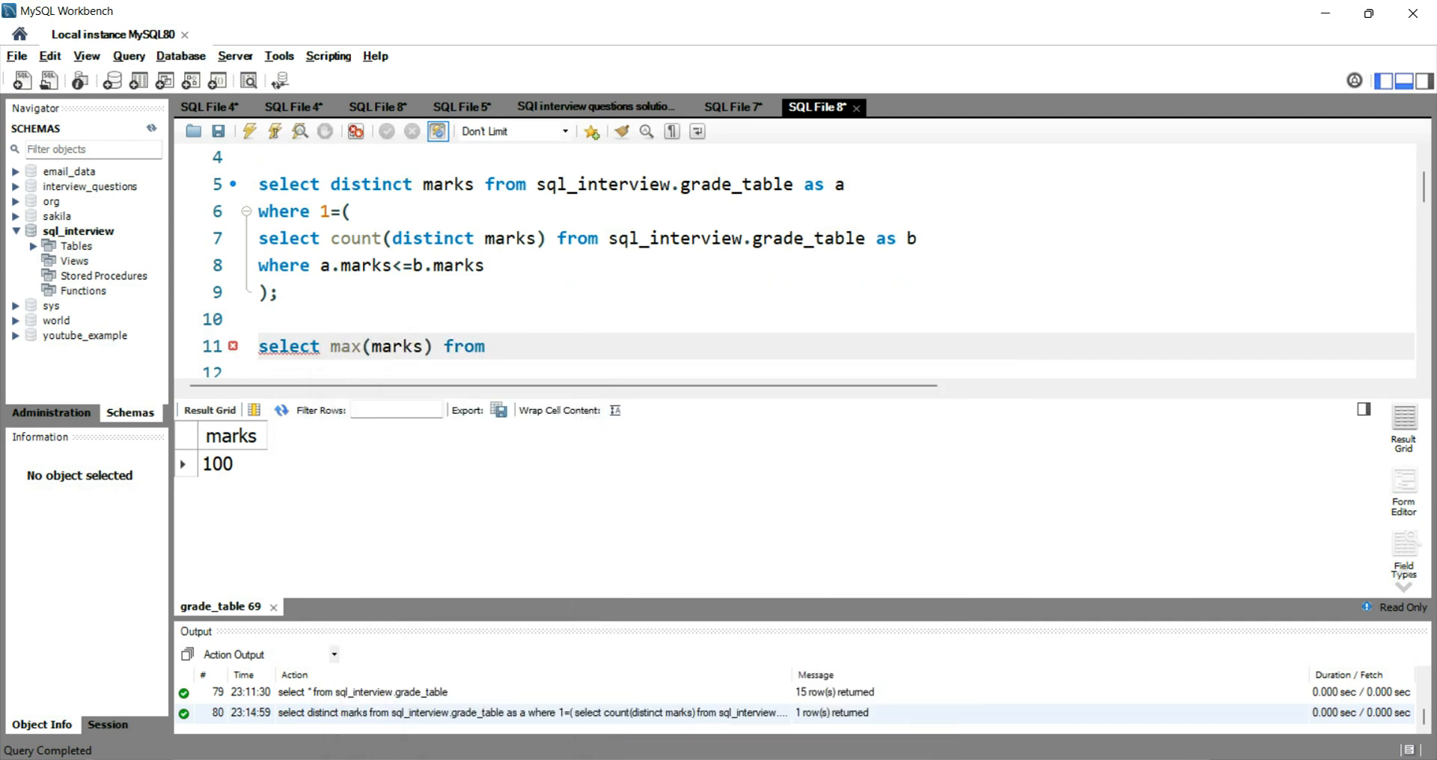
{"action": "type", "text": "sql_interview"}
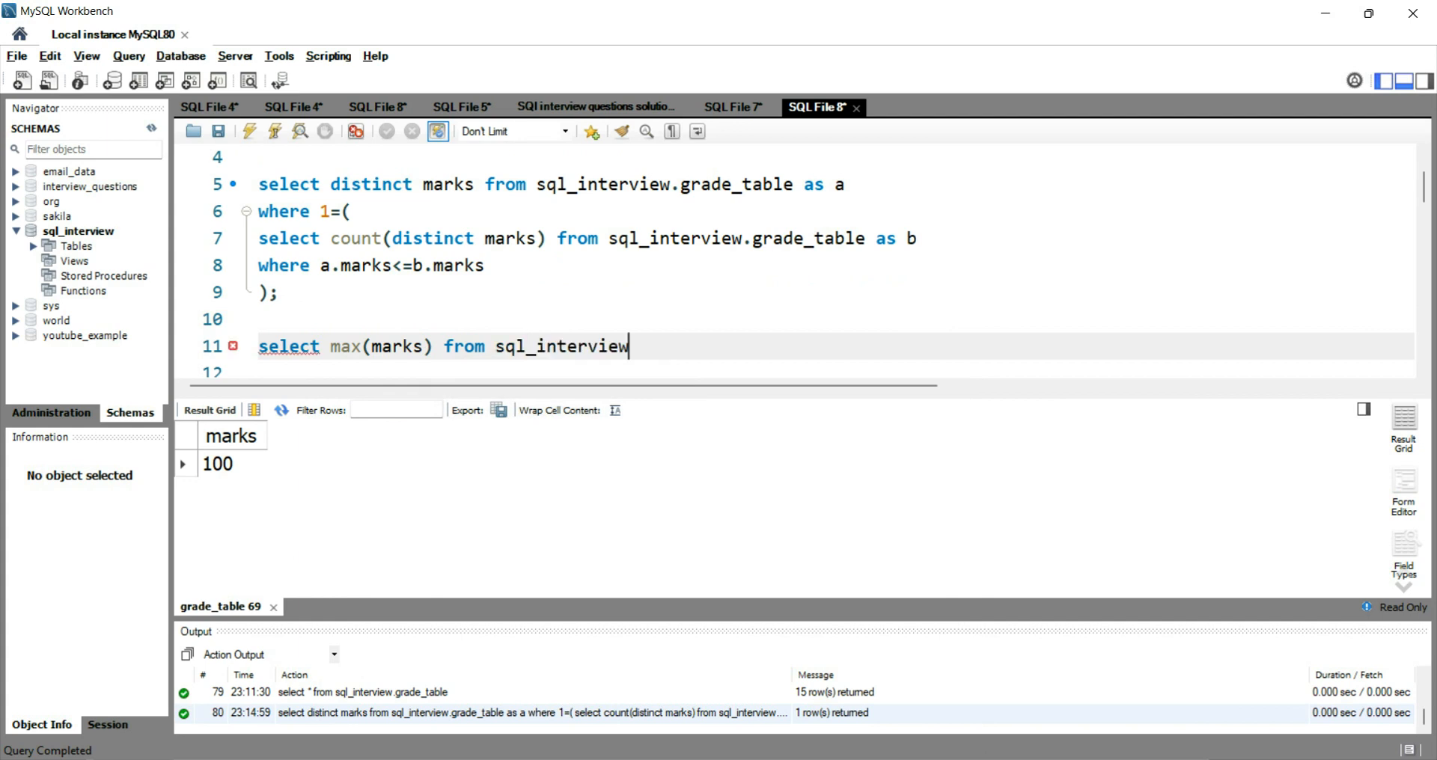
{"action": "type", "text": ".grad"}
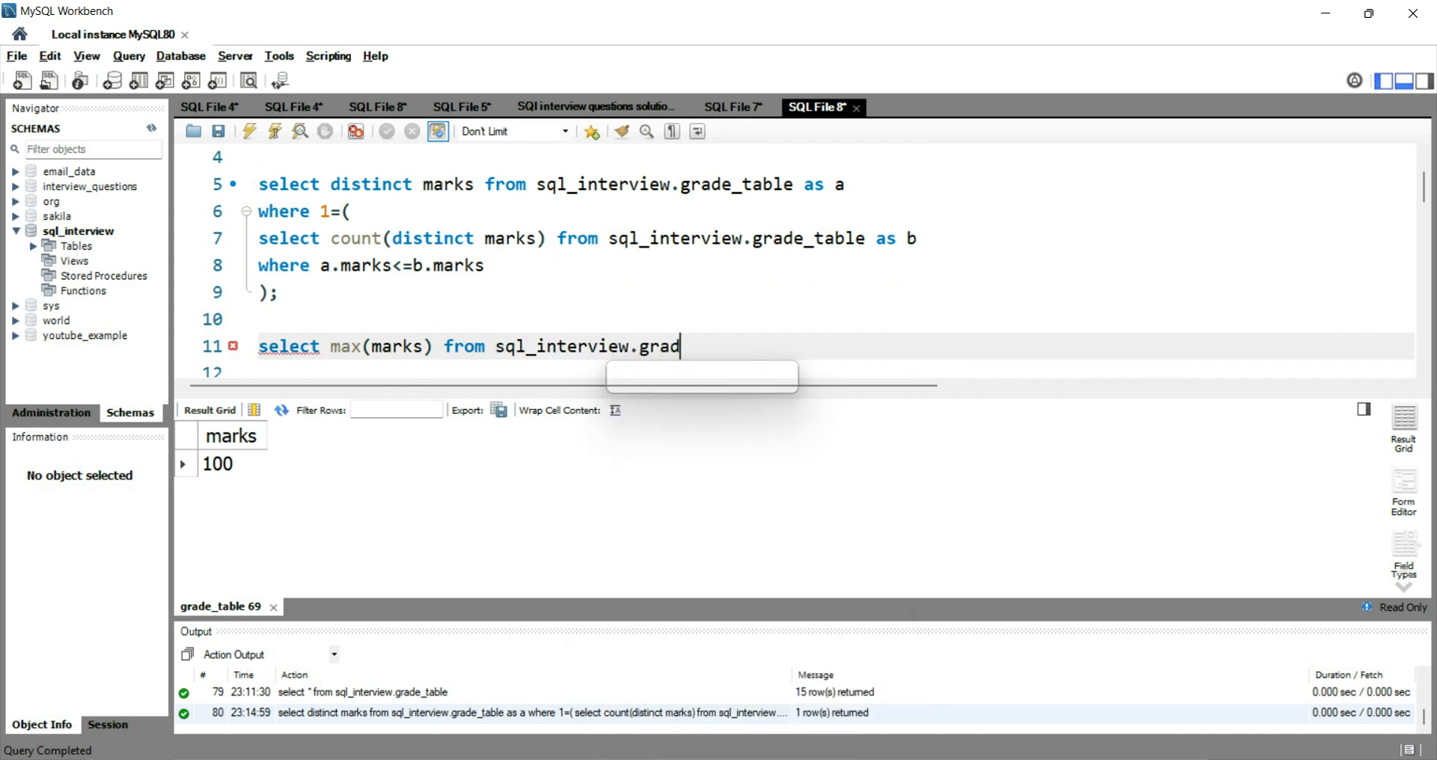
{"action": "type", "text": "e_table;"}
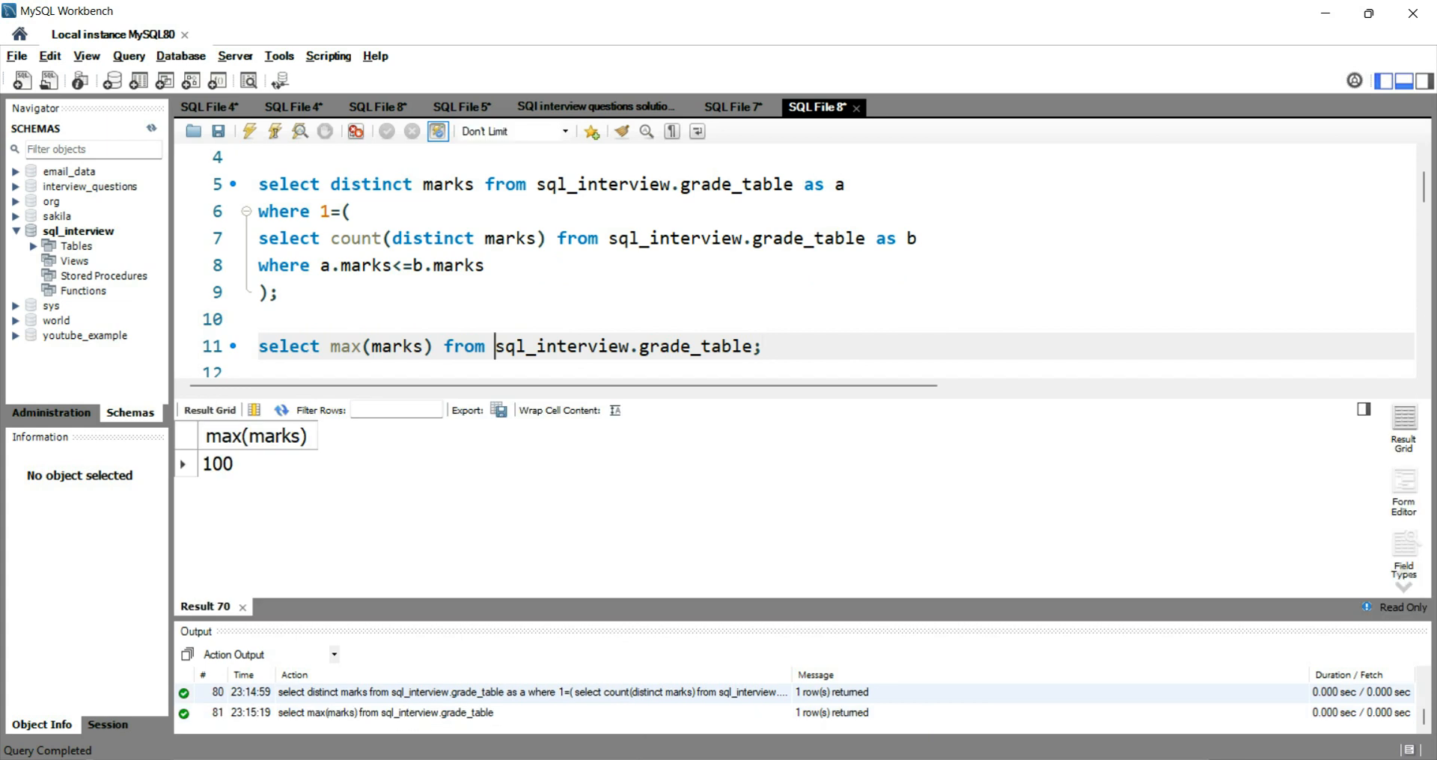
{"action": "left_click_drag", "start_coordinate": [328, 346], "coordinate": [751, 346]}
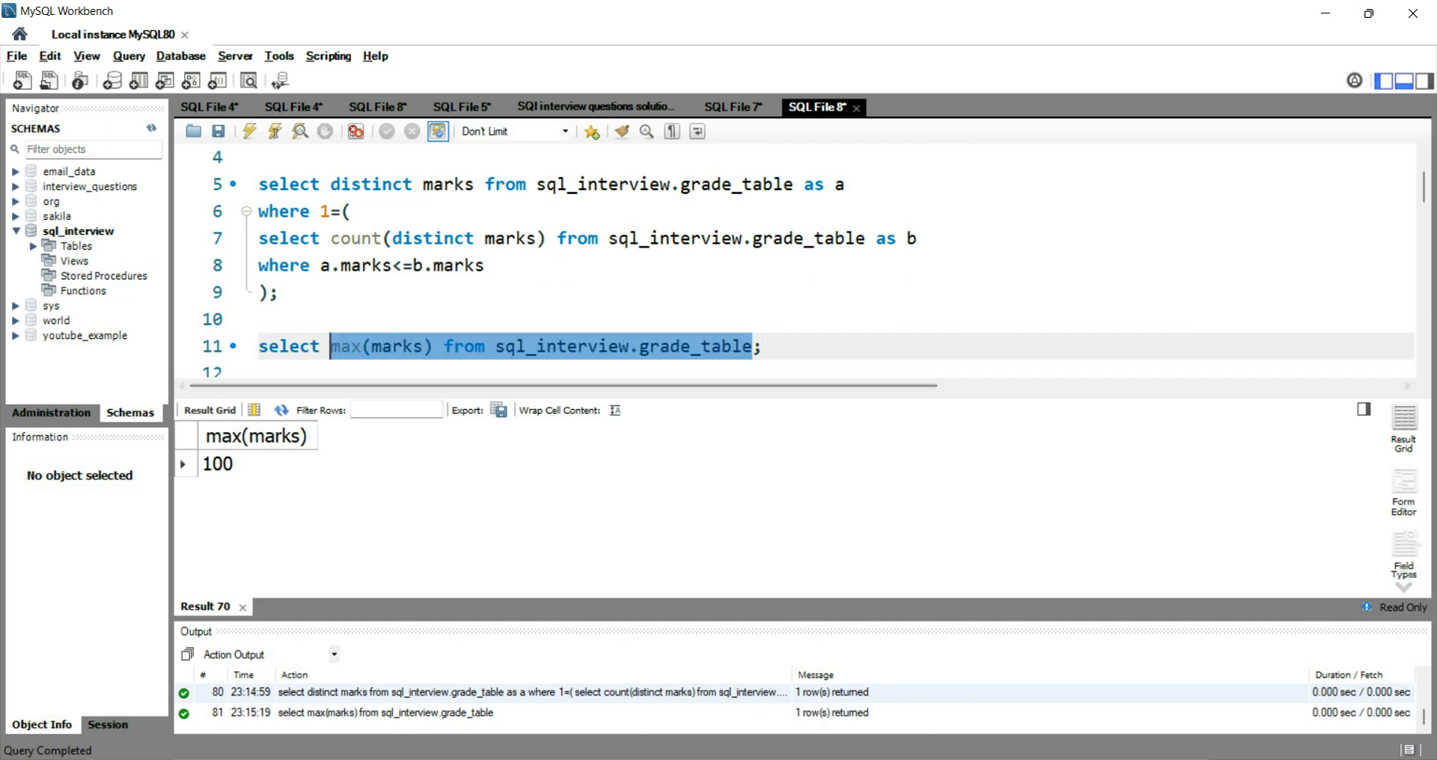